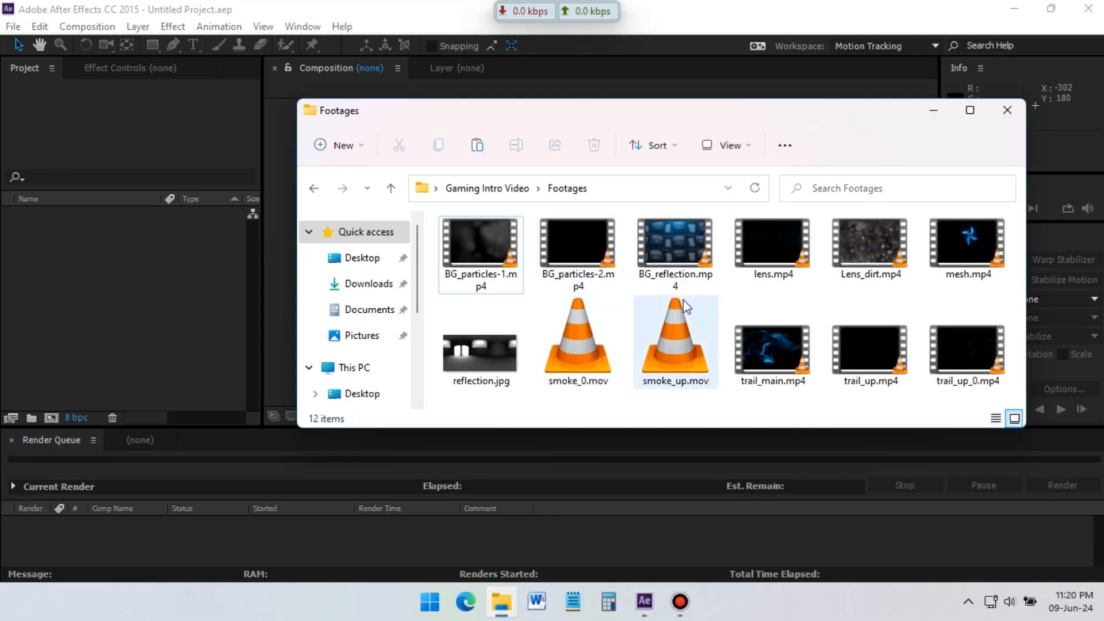
Step: Import the twelve footage clips and group them in a new folder named Footages
{"action": "double_click", "coordinate": [674, 340]}
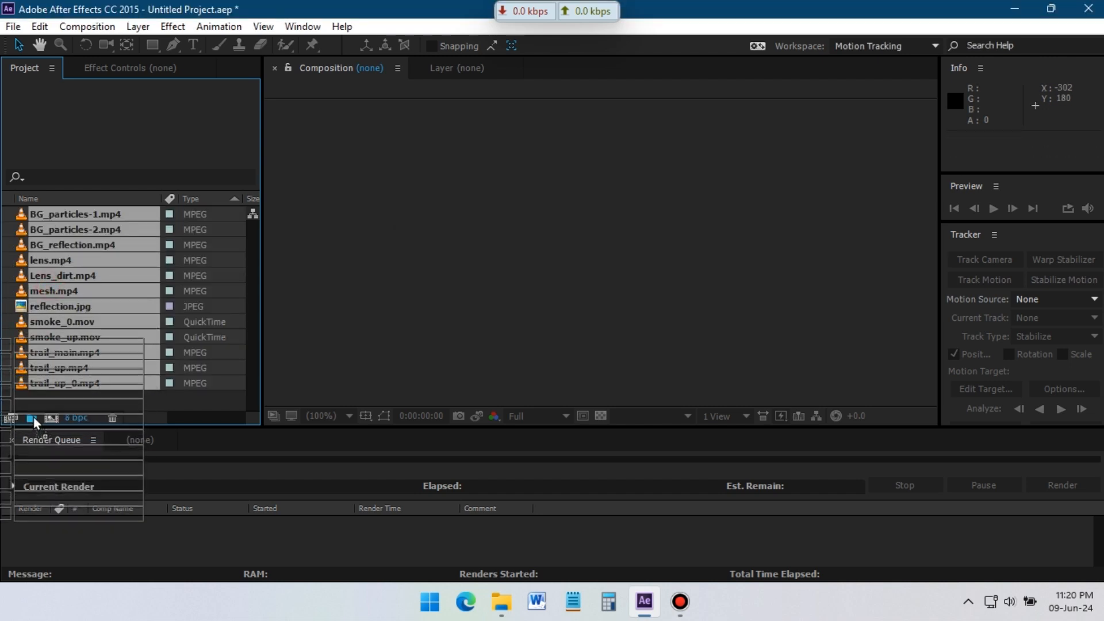
{"action": "left_click", "coordinate": [30, 417]}
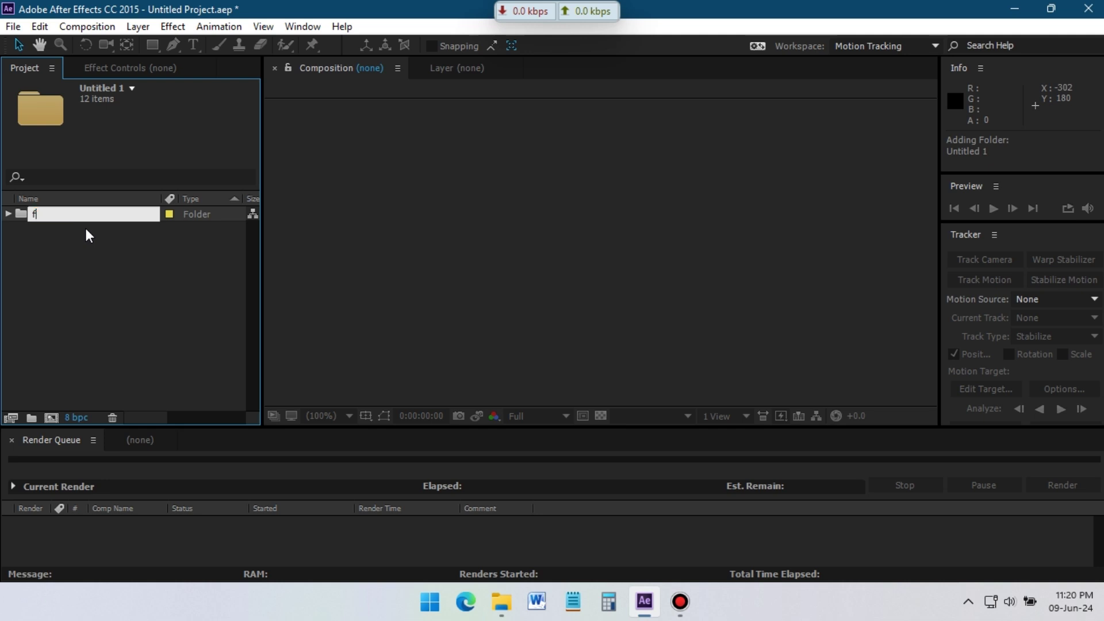
{"action": "type", "text": "fOOTAGES"}
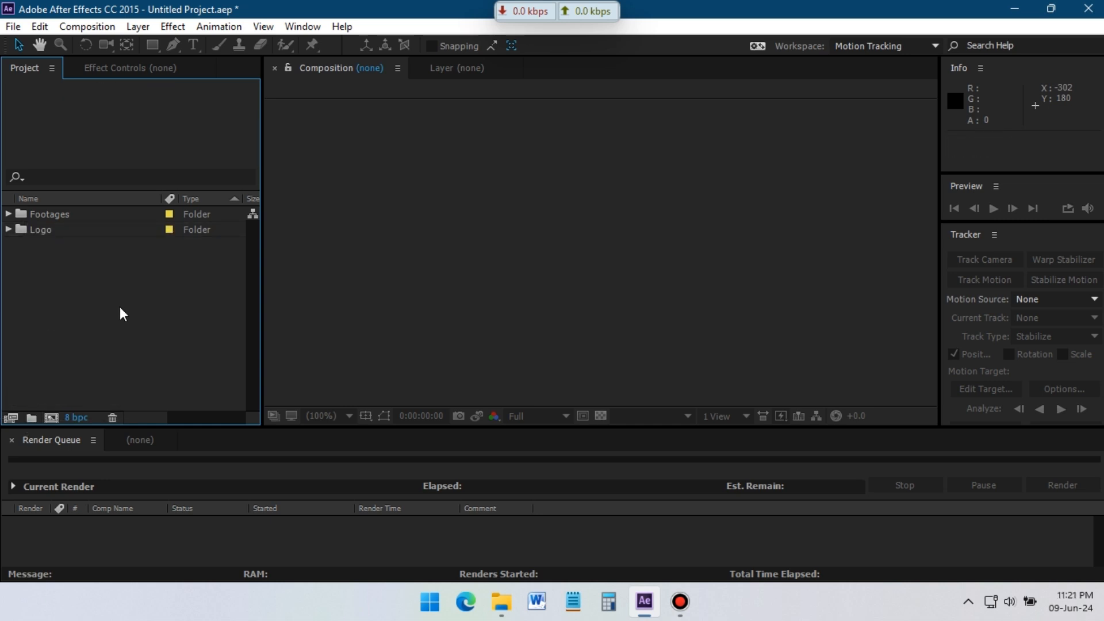
{"action": "mouse_move", "coordinate": [80, 396]}
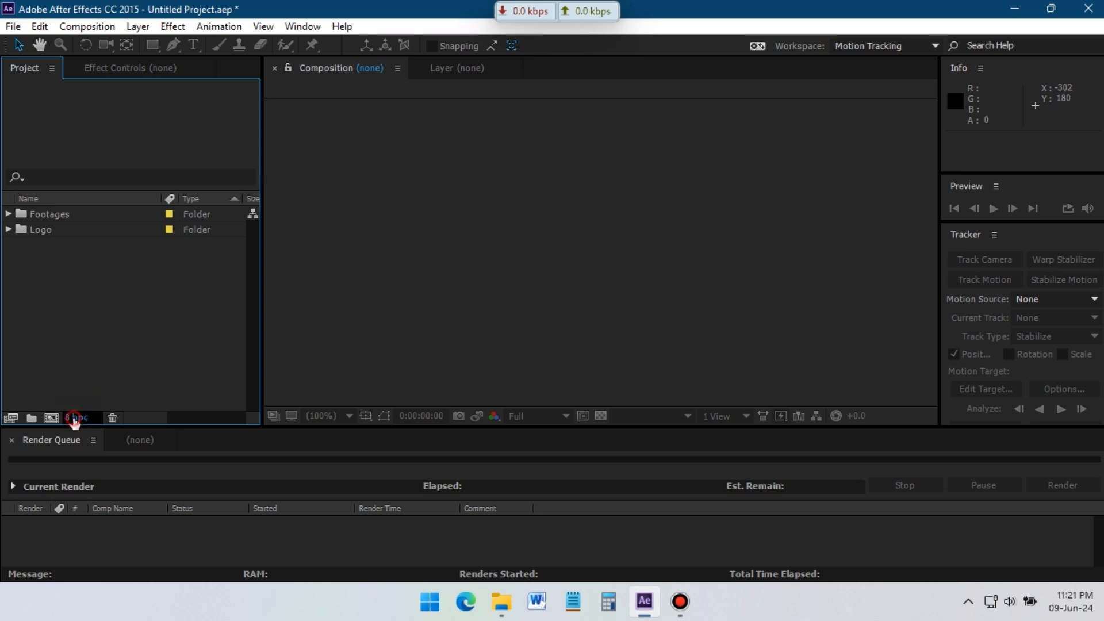
Step: Switch to 32 bpc and create Main_Comp at 1920×1080, 30 fps, 10 seconds
{"action": "left_click", "coordinate": [76, 417]}
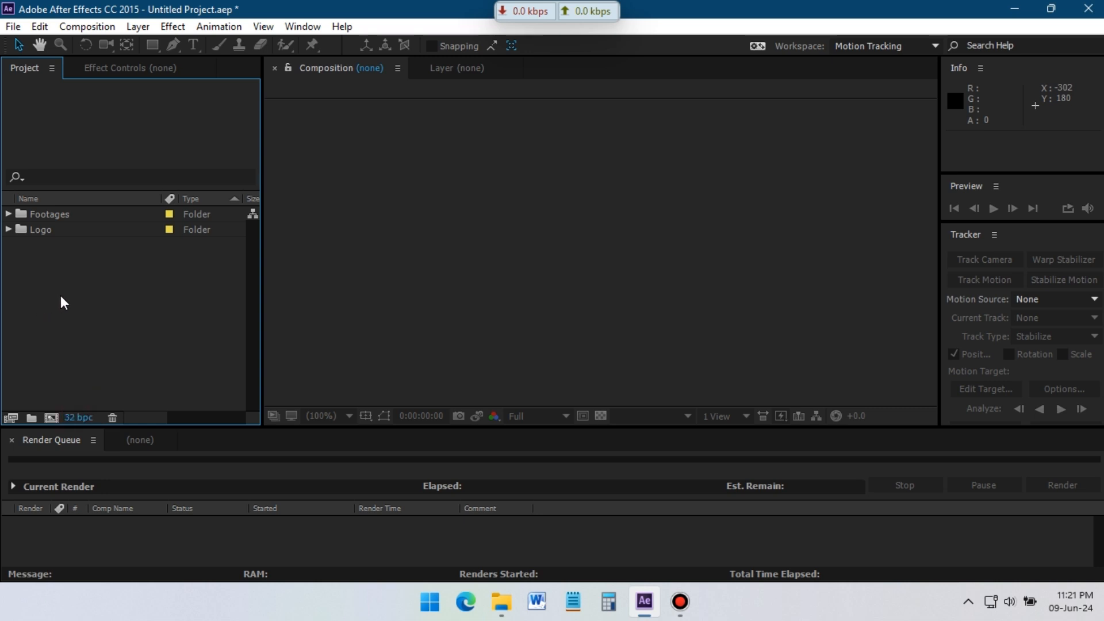
{"action": "mouse_move", "coordinate": [93, 334]}
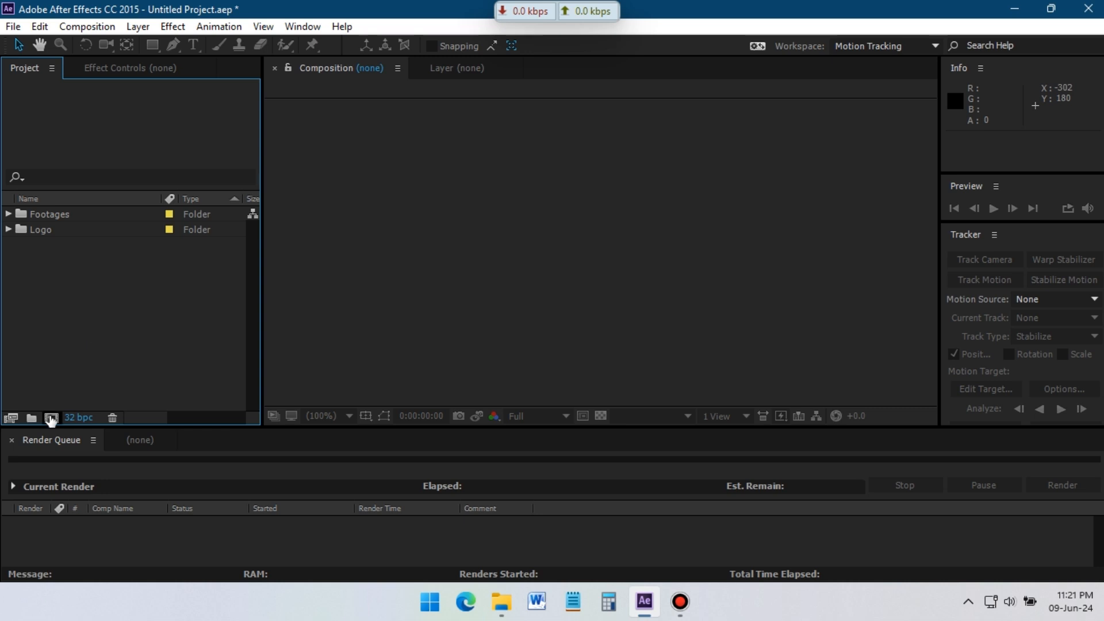
{"action": "left_click", "coordinate": [49, 417]}
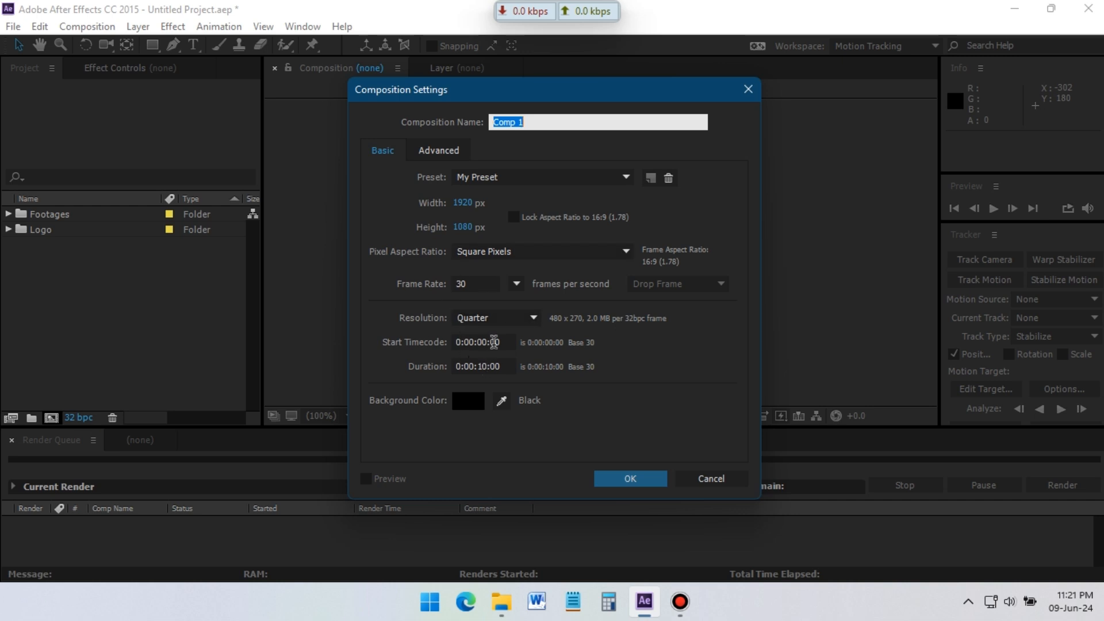
{"action": "mouse_move", "coordinate": [528, 117]}
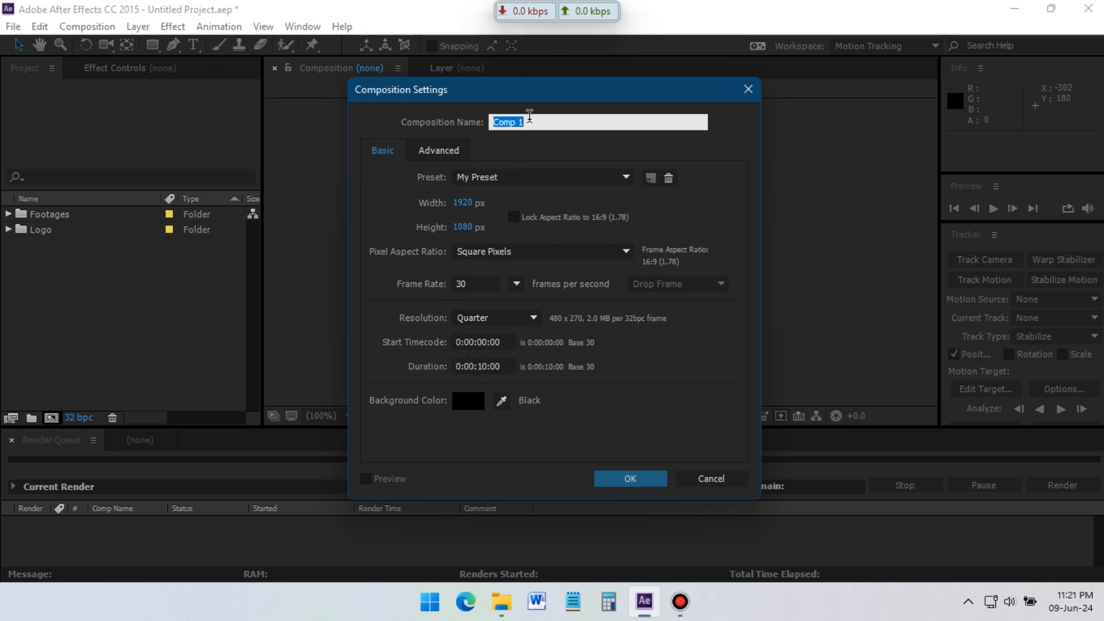
{"action": "type", "text": "Main_"}
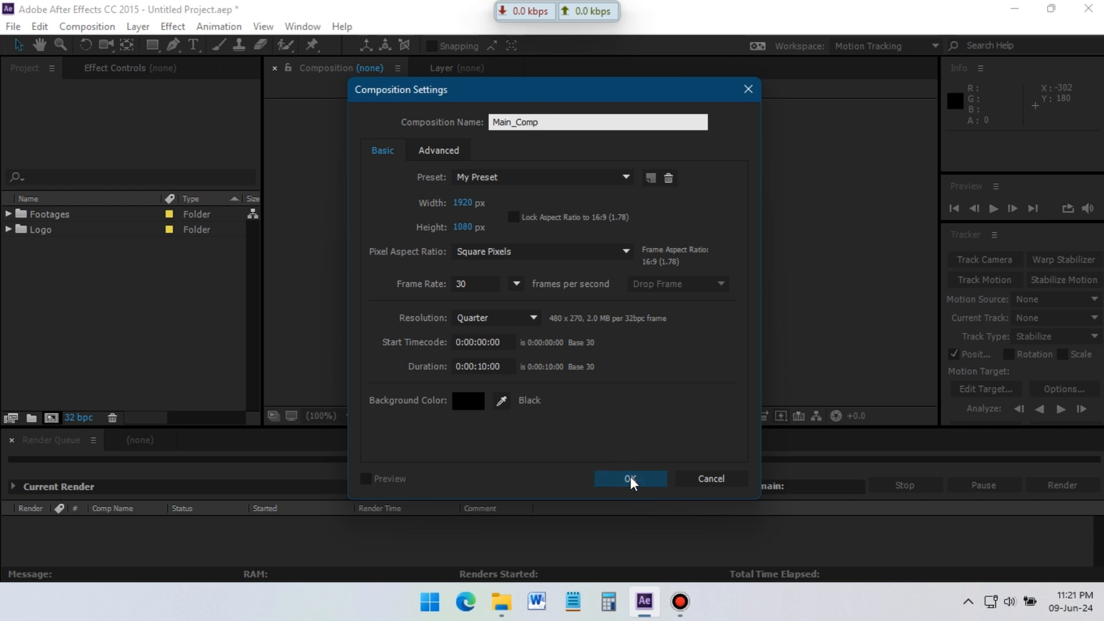
{"action": "left_click", "coordinate": [629, 479]}
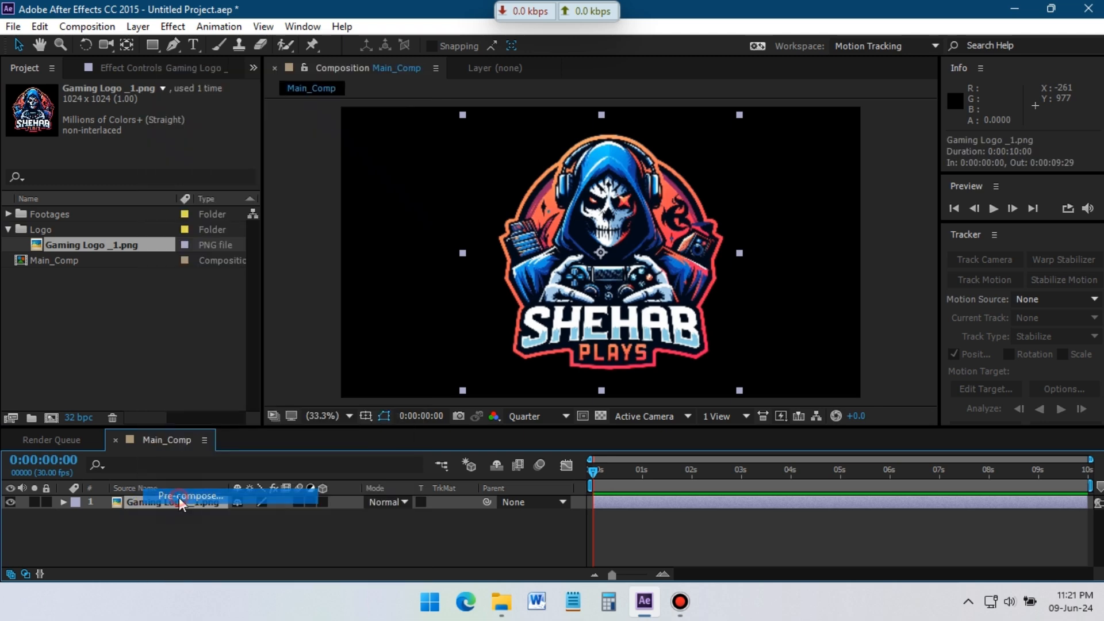
Step: Pre-compose the logo layer as Logo_Comp and scale it to 50%
{"action": "left_click", "coordinate": [187, 496]}
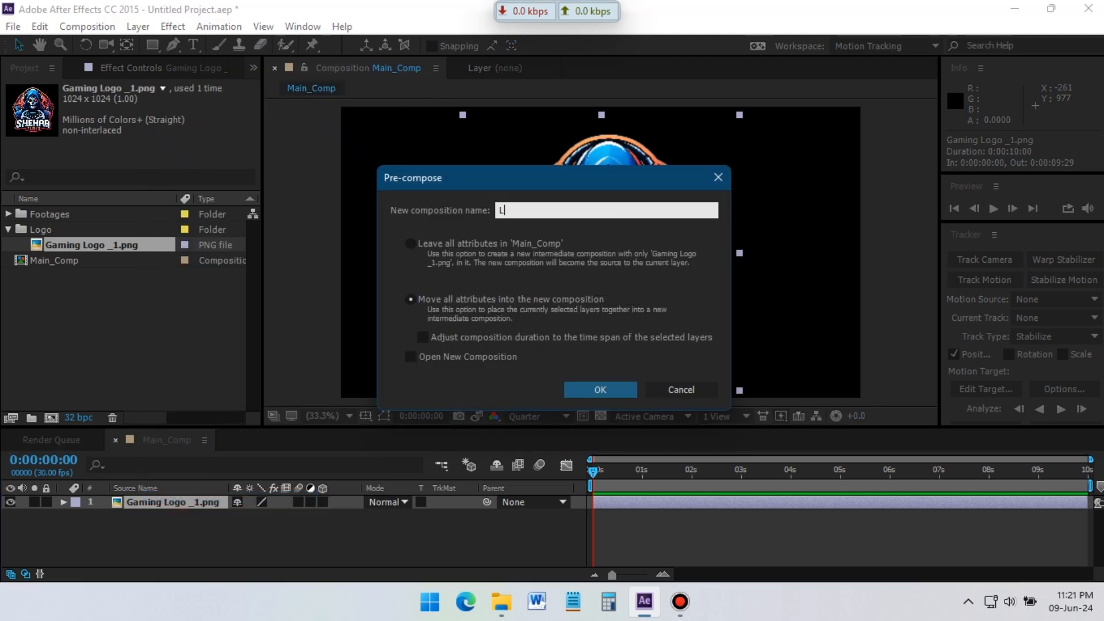
{"action": "left_click", "coordinate": [598, 390]}
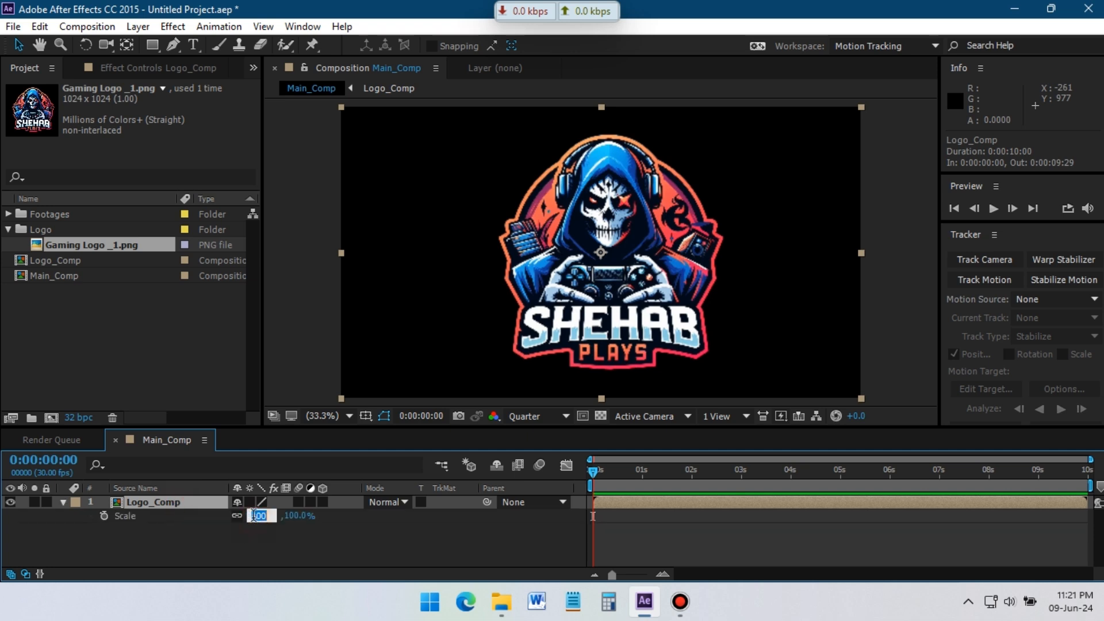
{"action": "type", "text": "50"}
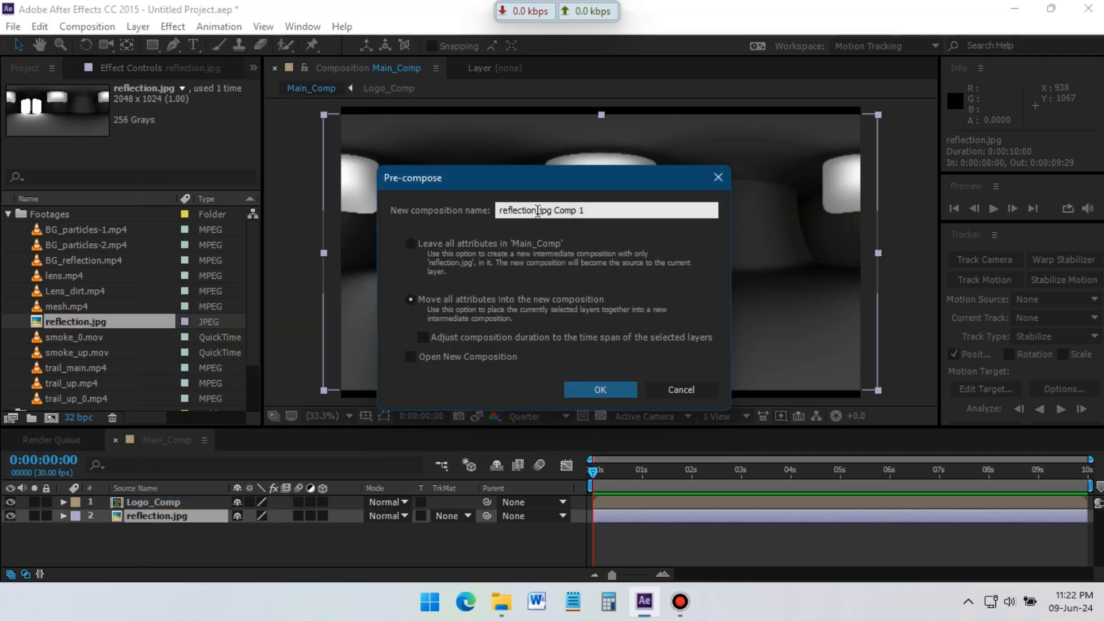
Step: Pre-compose reflection.jpg, apply Motion Tile with keyframed Tile Center, and return to Main_Comp
{"action": "left_click", "coordinate": [599, 390]}
{"action": "type", "text": "m"}
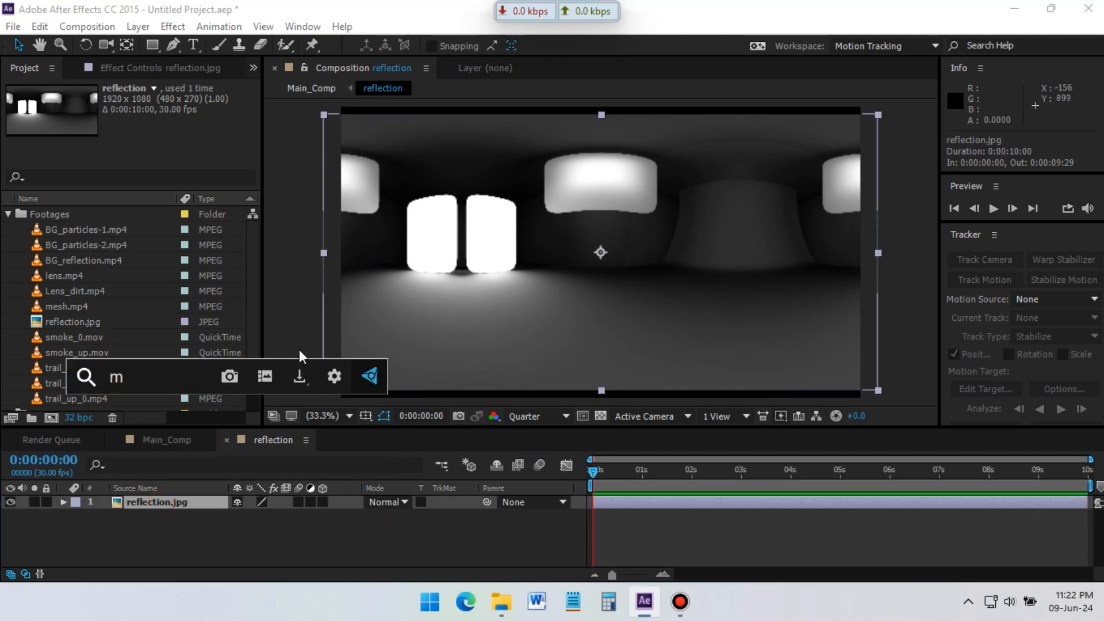
{"action": "type", "text": "otion"}
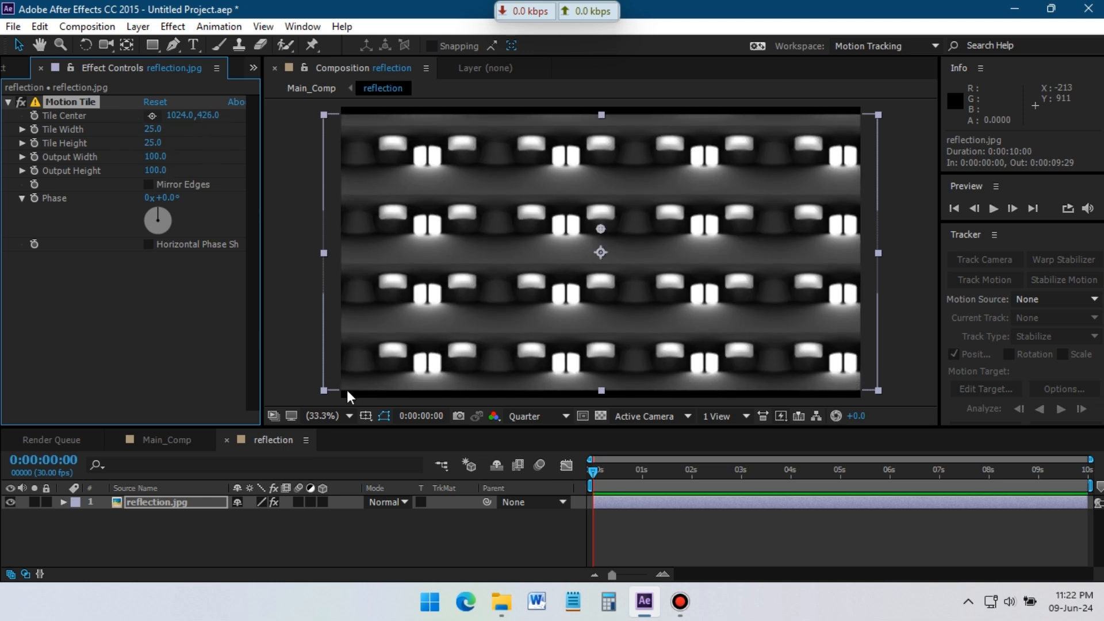
{"action": "left_click", "coordinate": [750, 469]}
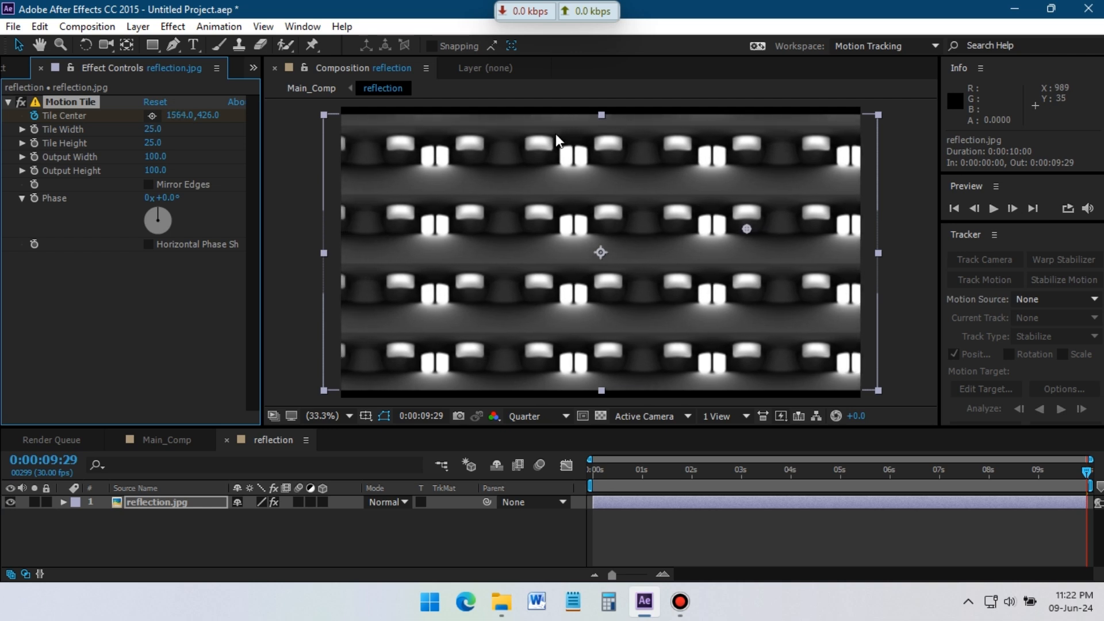
{"action": "left_click", "coordinate": [167, 439]}
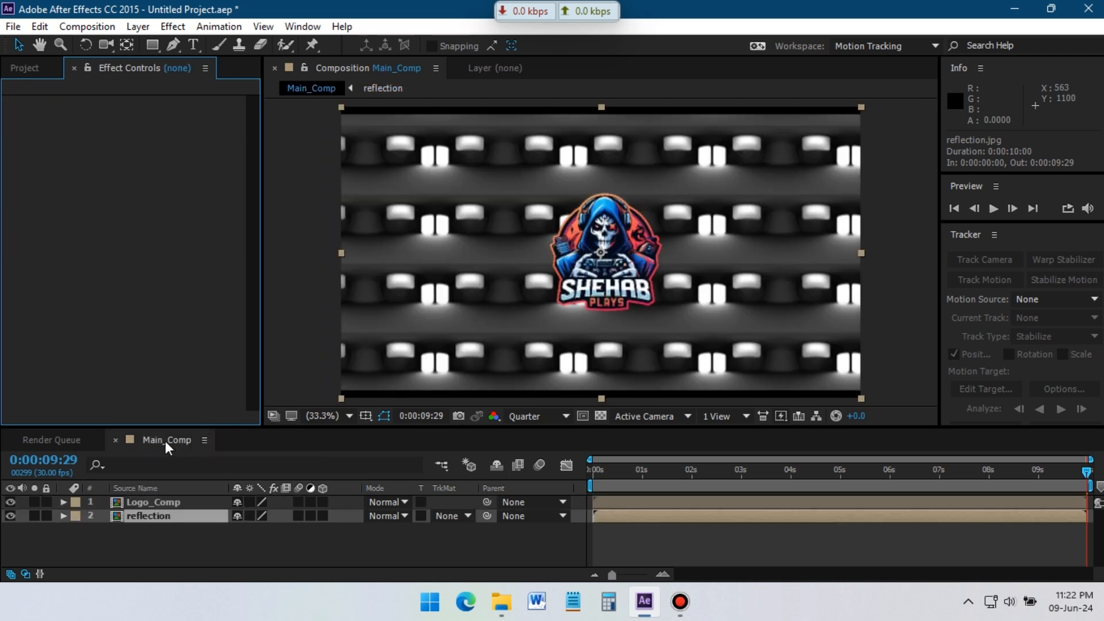
Step: Luma-matte the reflection layer through Logo_Comp
{"action": "left_click", "coordinate": [148, 515]}
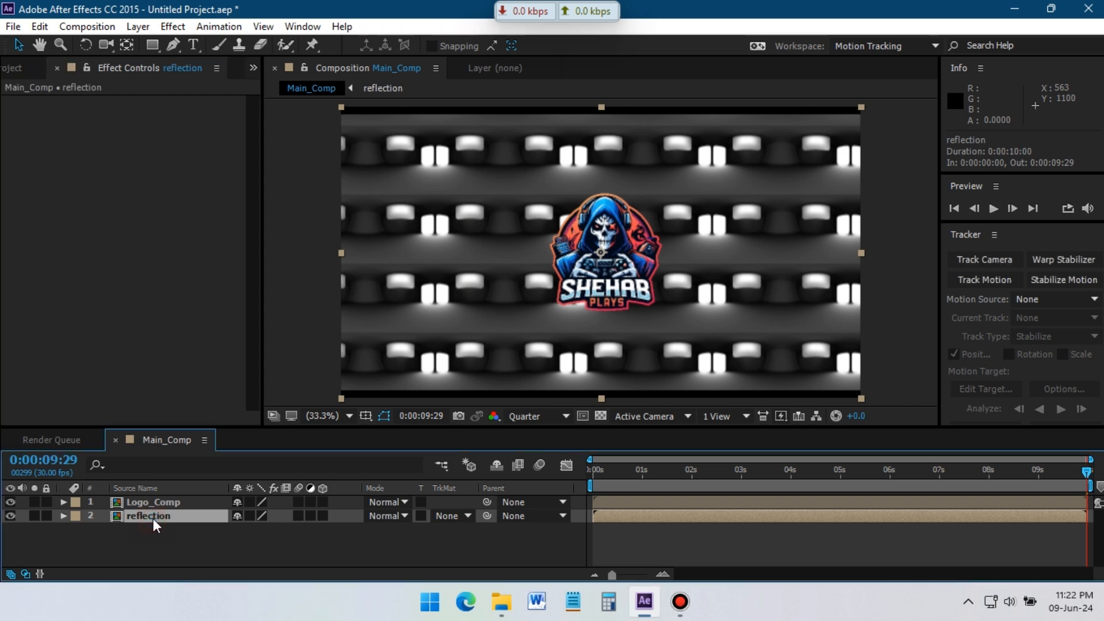
{"action": "left_click", "coordinate": [449, 515]}
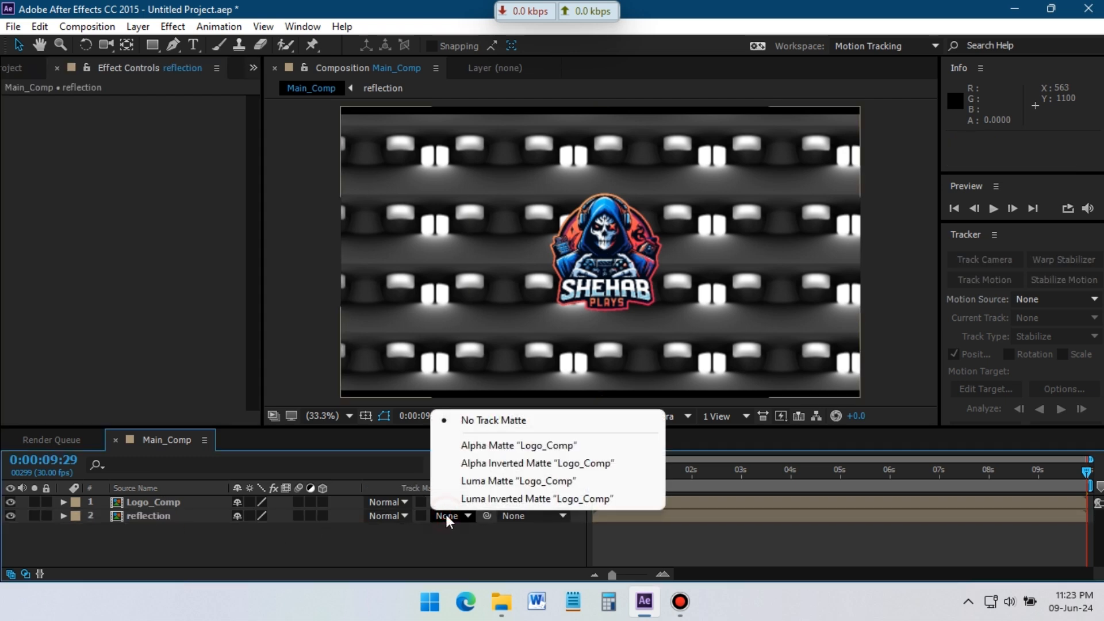
{"action": "left_click", "coordinate": [518, 481]}
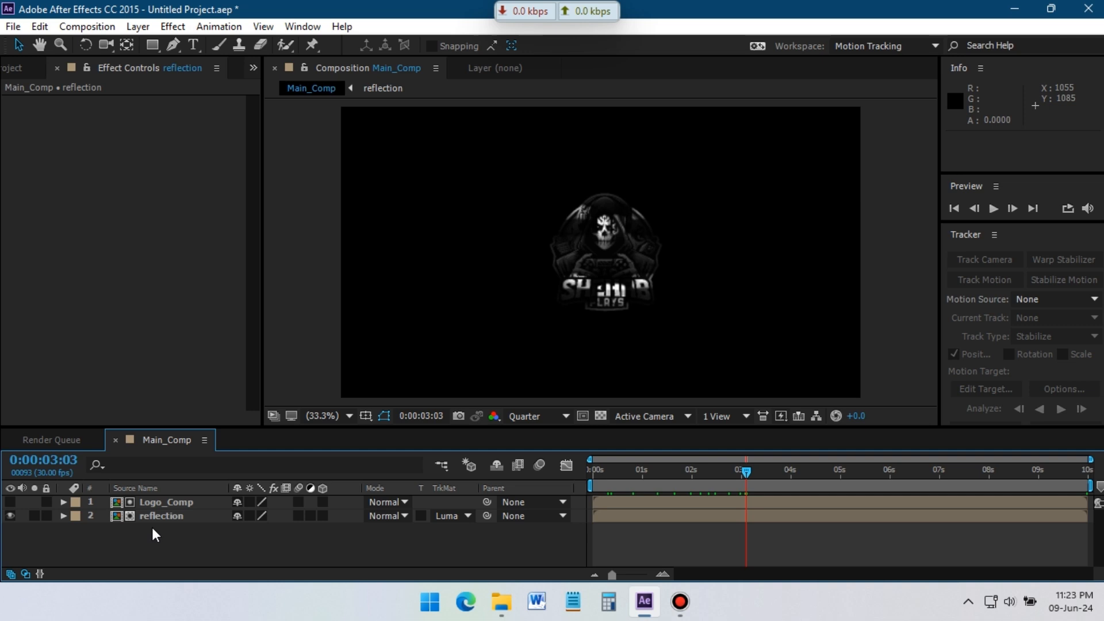
Step: Duplicate Logo_Comp and set the top copy's blend mode to Screen
{"action": "left_click", "coordinate": [166, 501]}
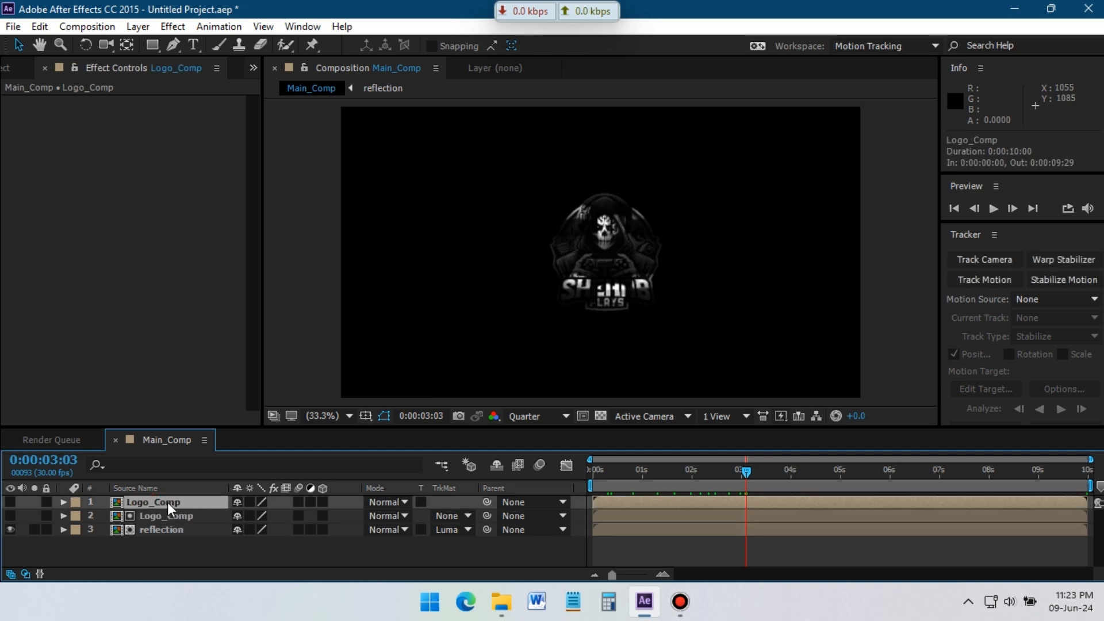
{"action": "left_click", "coordinate": [384, 501]}
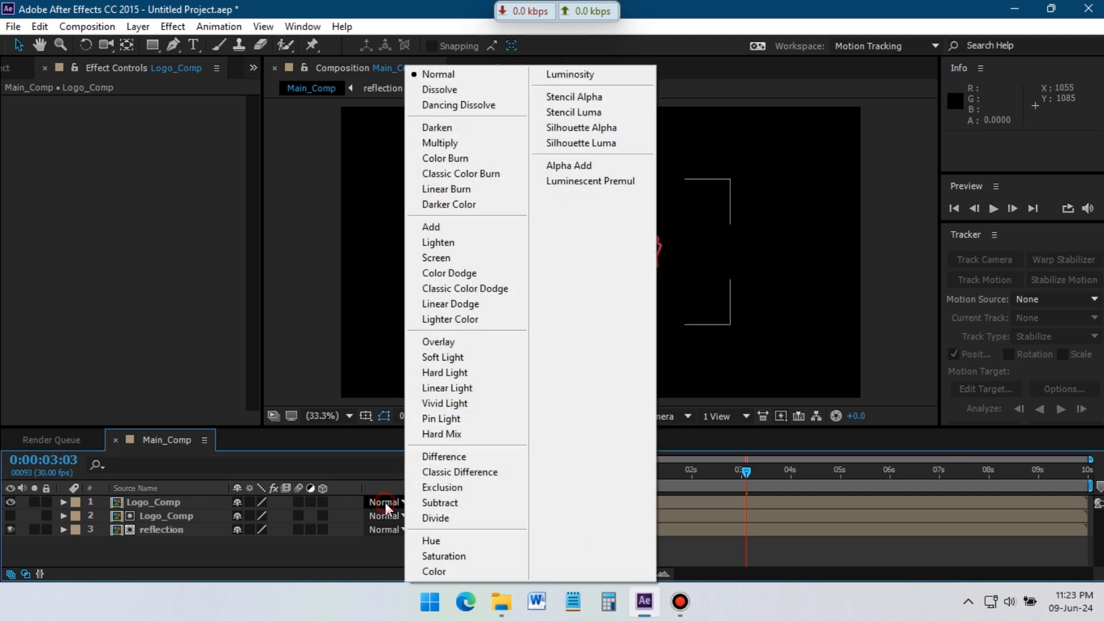
{"action": "left_click", "coordinate": [436, 257]}
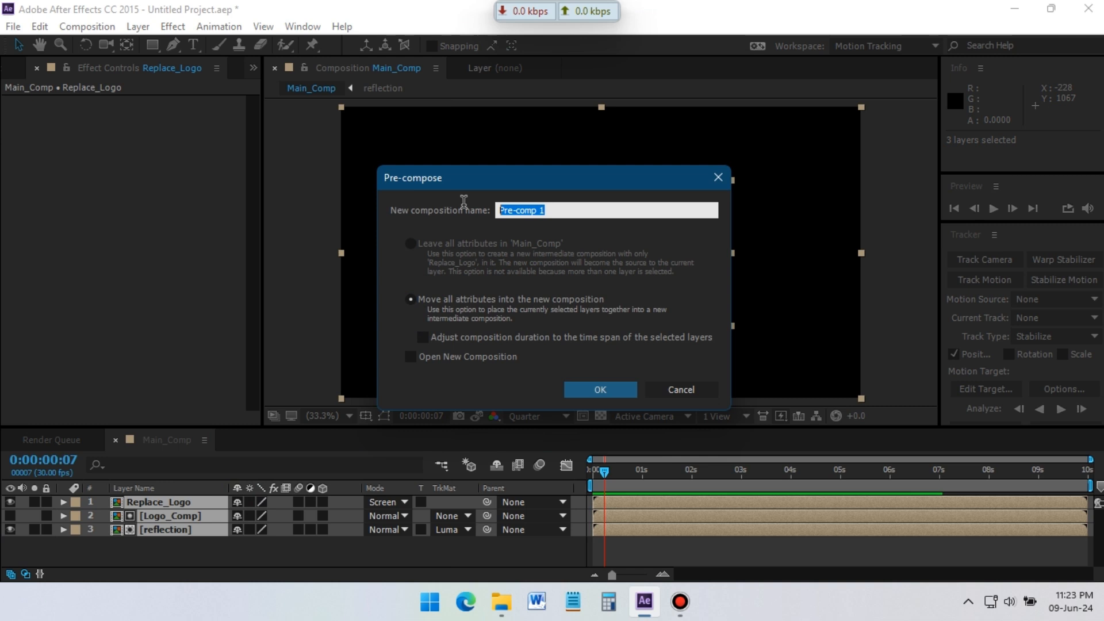
Step: Pre-compose the logo layers as Logo_Comp and add a full-frame black solid named BG
{"action": "type", "text": "Logo"}
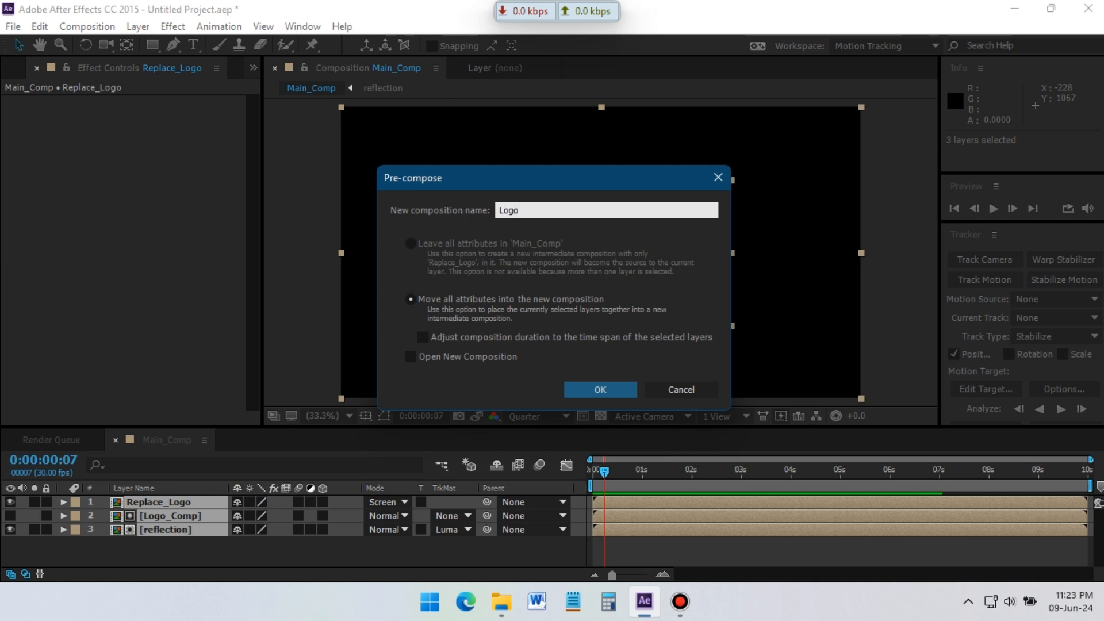
{"action": "type", "text": "_Comp"}
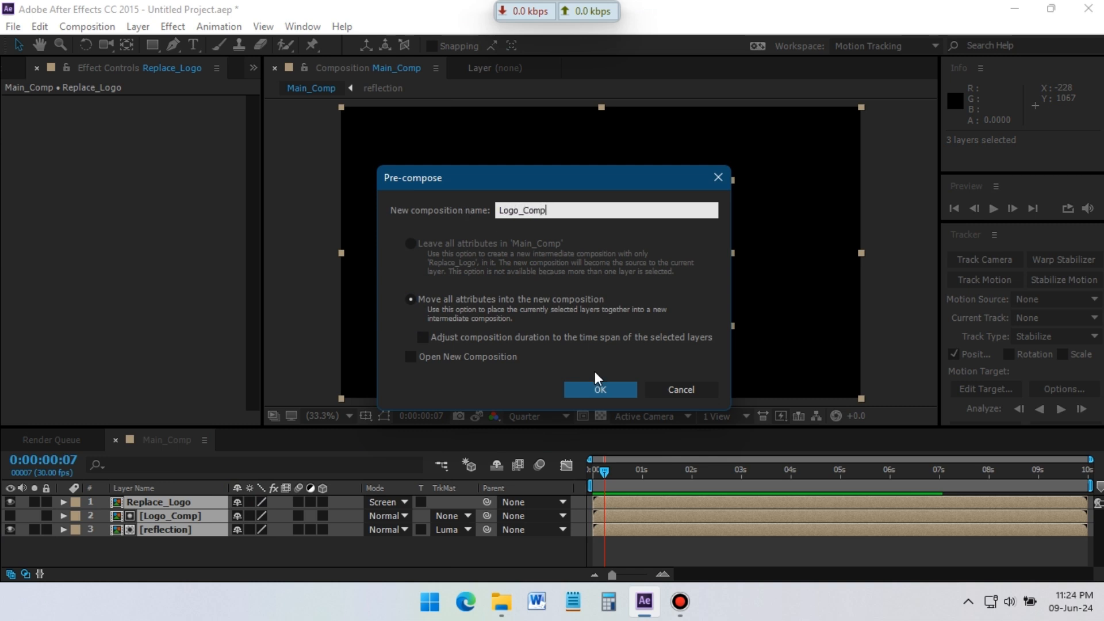
{"action": "left_click", "coordinate": [599, 390]}
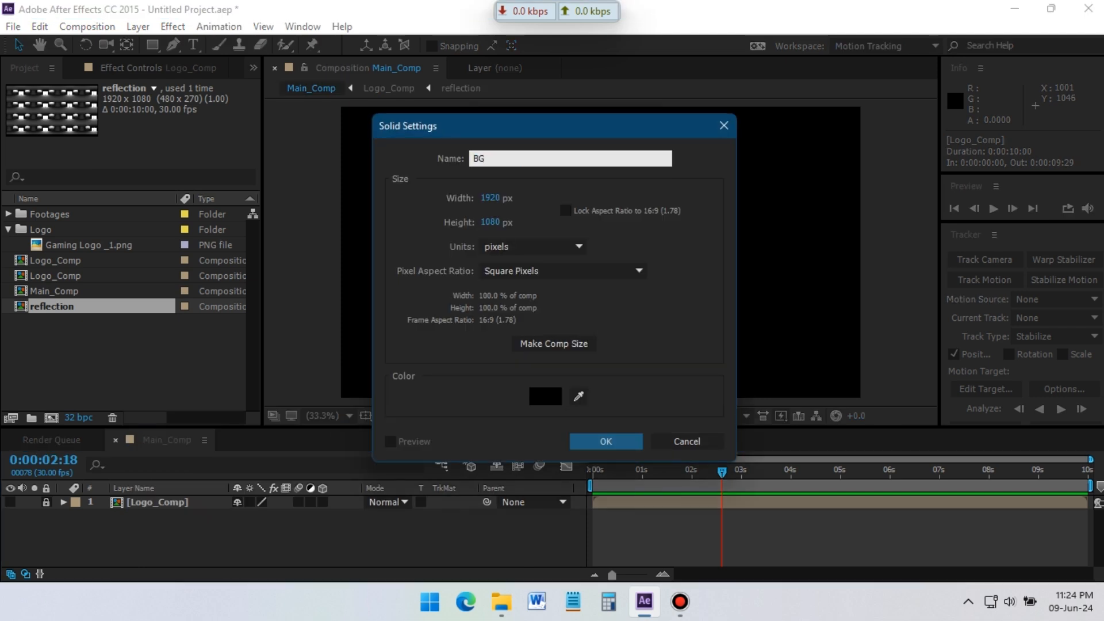
{"action": "left_click", "coordinate": [603, 442]}
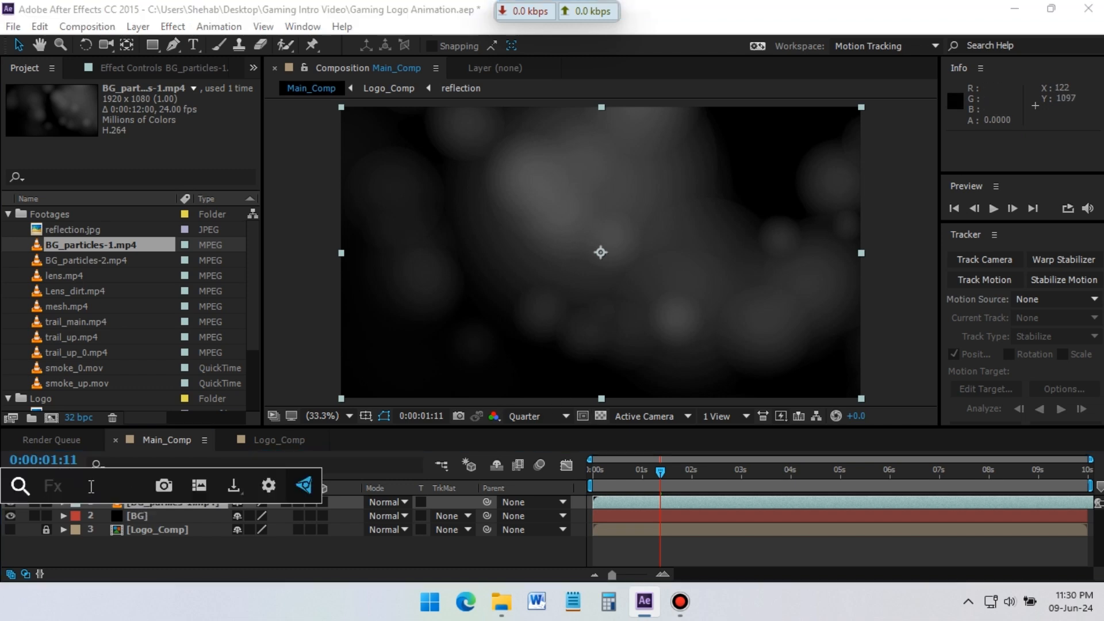
Step: Apply Tritone to BG_particles-1 with midtones 006CFF, then add an Exposure effect
{"action": "type", "text": "tri"}
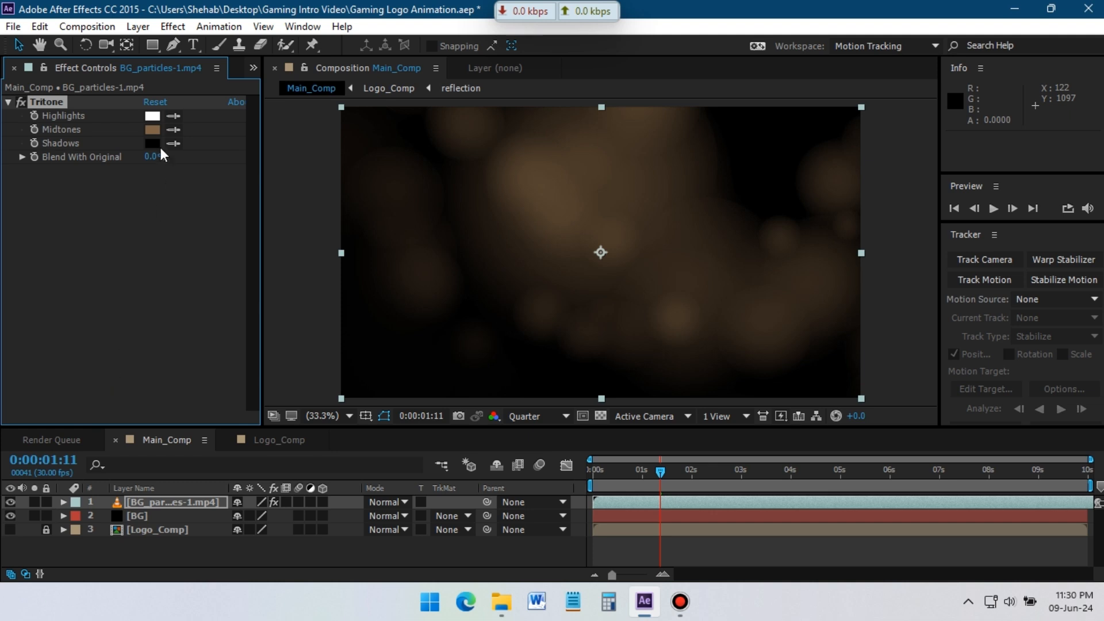
{"action": "left_click", "coordinate": [152, 130]}
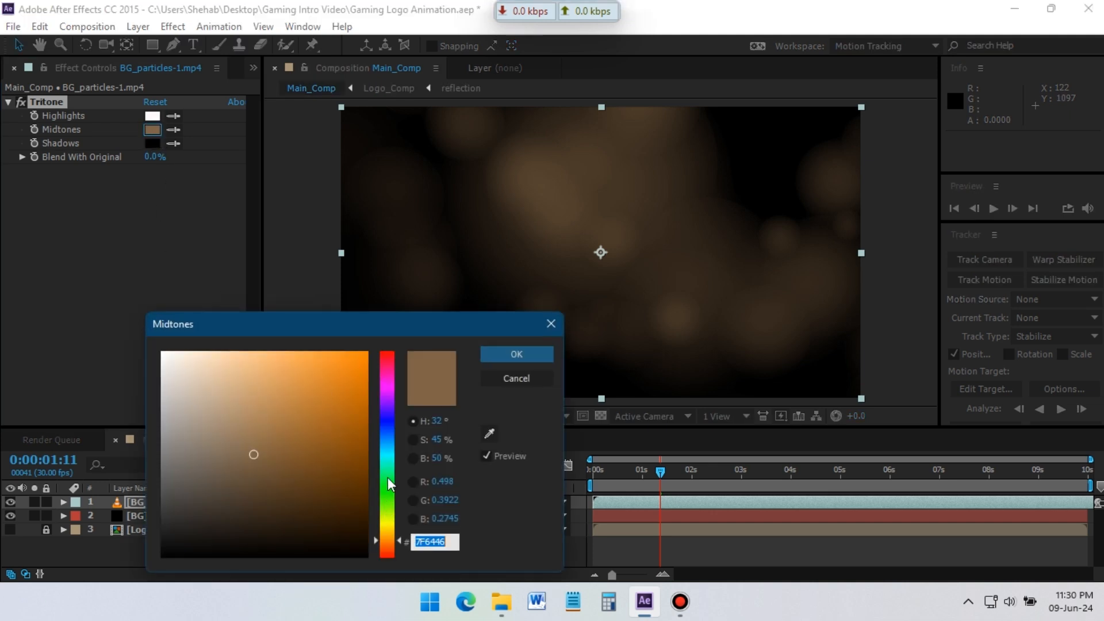
{"action": "type", "text": "006CFF"}
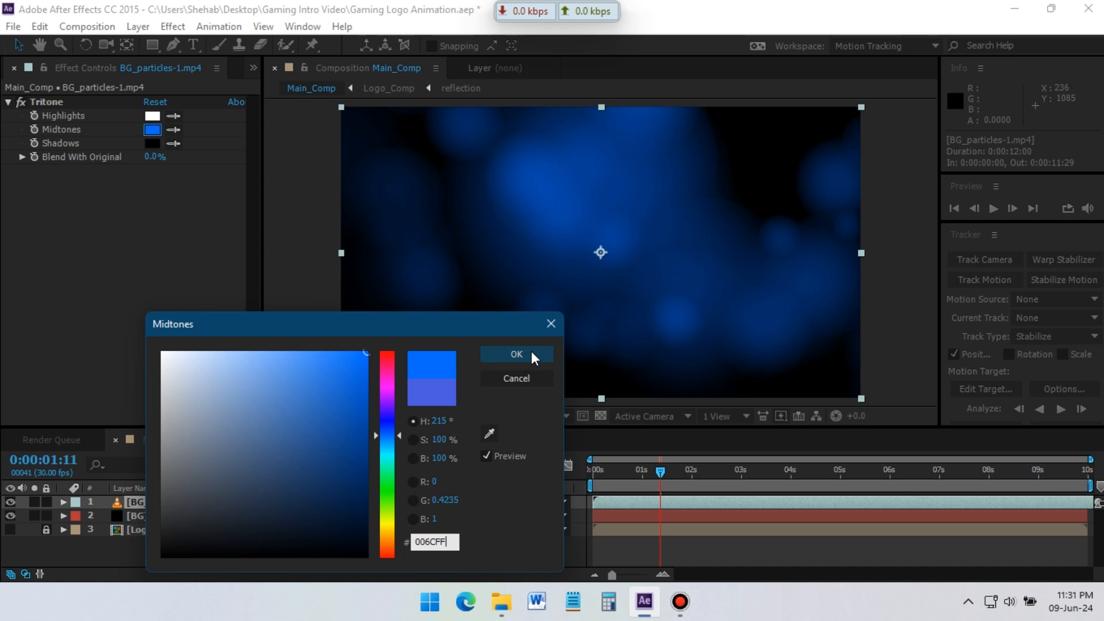
{"action": "left_click", "coordinate": [515, 354]}
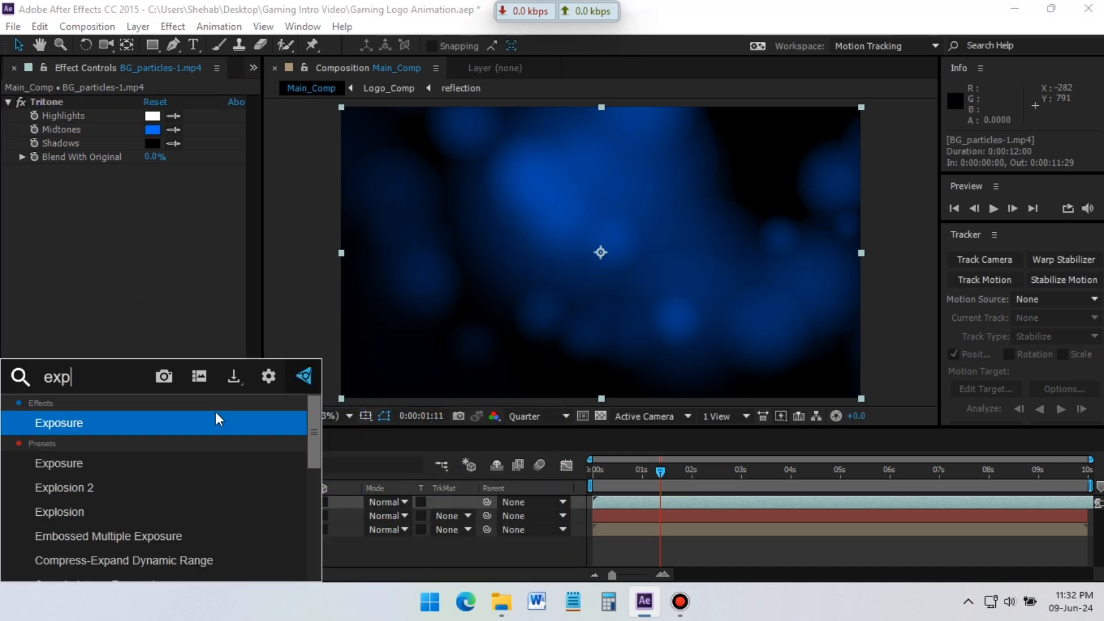
{"action": "double_click", "coordinate": [59, 422]}
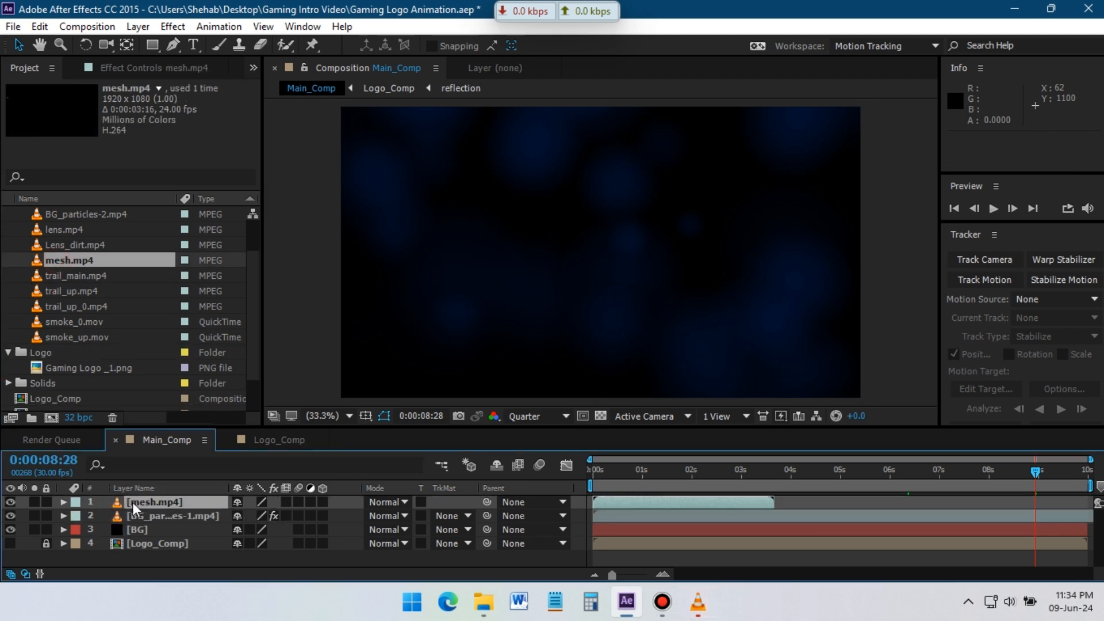
Step: Set mesh.mp4, trail_main.mp4 and trail_up_0.mp4 to Add blending
{"action": "left_click", "coordinate": [614, 470]}
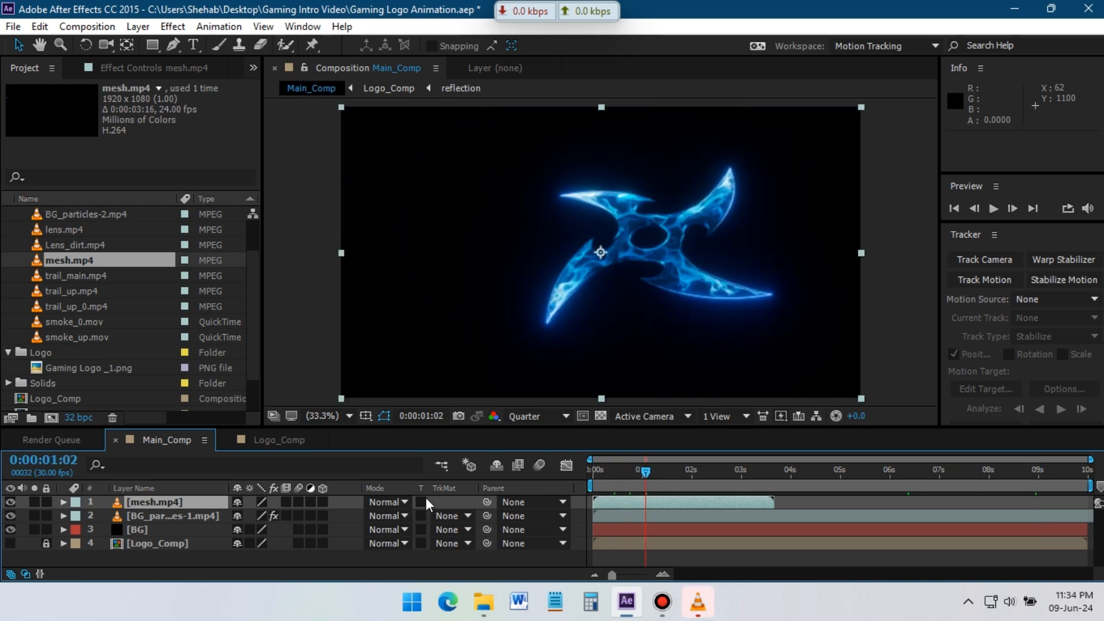
{"action": "left_click", "coordinate": [387, 503]}
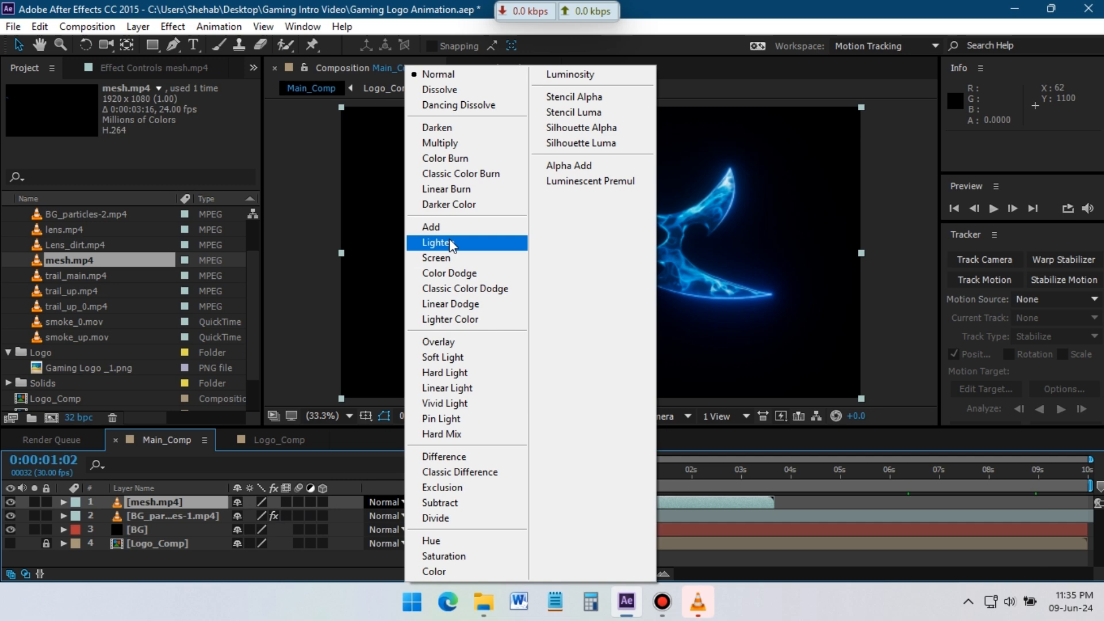
{"action": "left_click", "coordinate": [430, 226]}
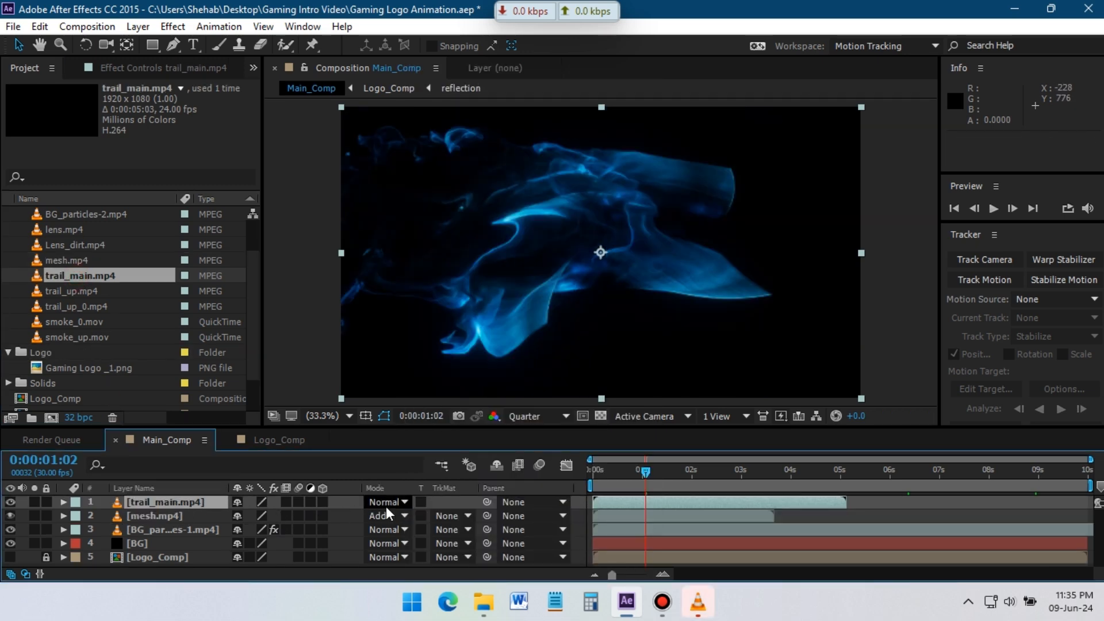
{"action": "left_click", "coordinate": [386, 502]}
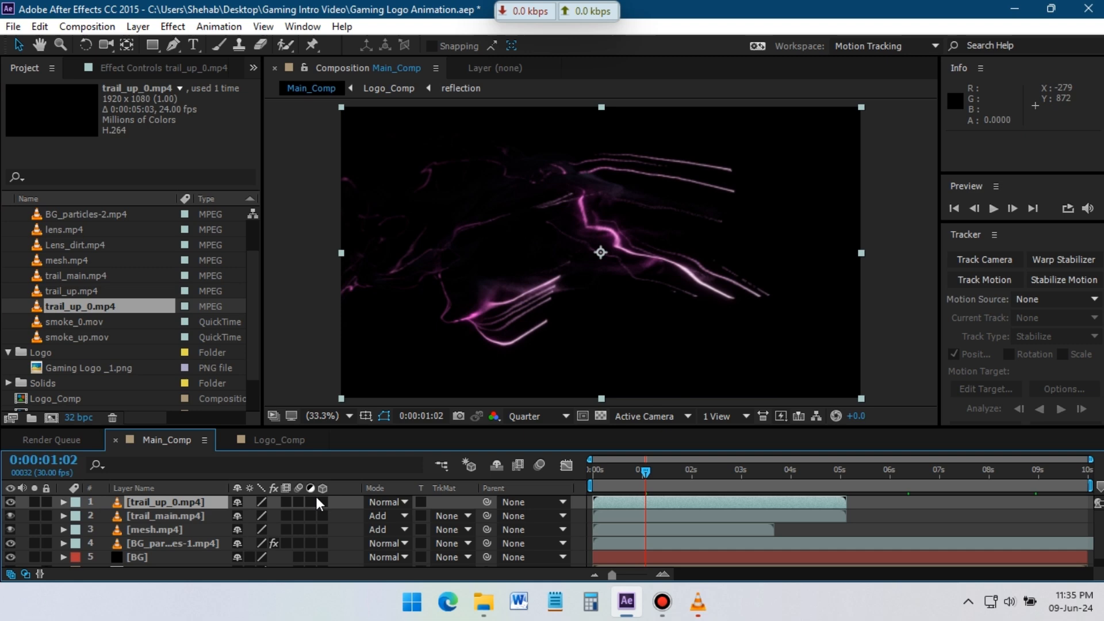
{"action": "left_click", "coordinate": [386, 501]}
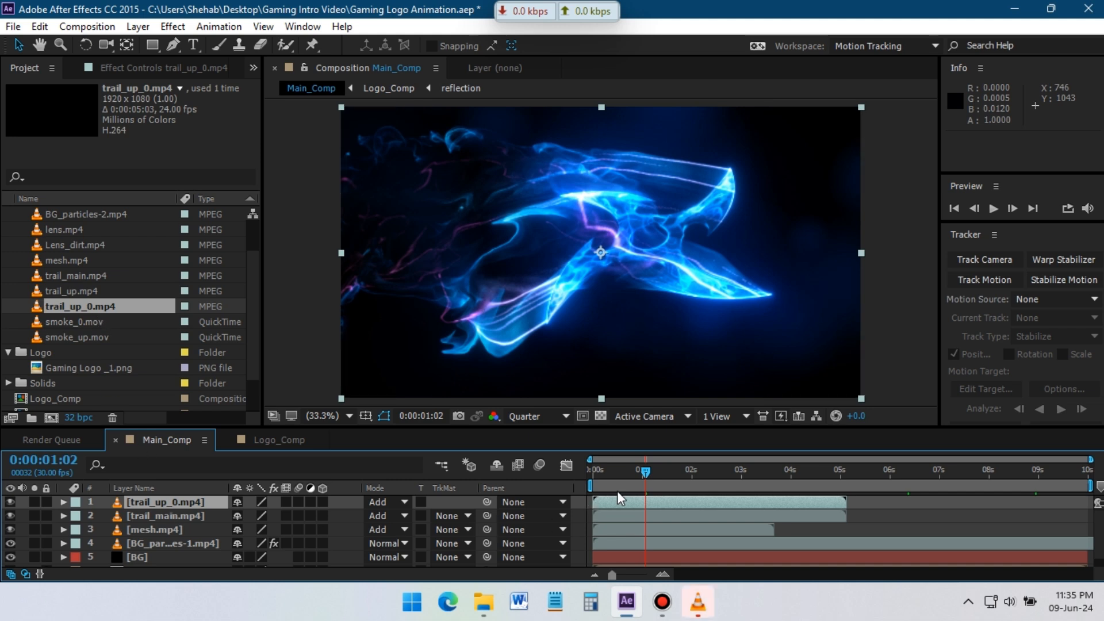
Step: Switch the project to 8 bpc and scrub the timeline to check the trails
{"action": "left_click", "coordinate": [607, 469]}
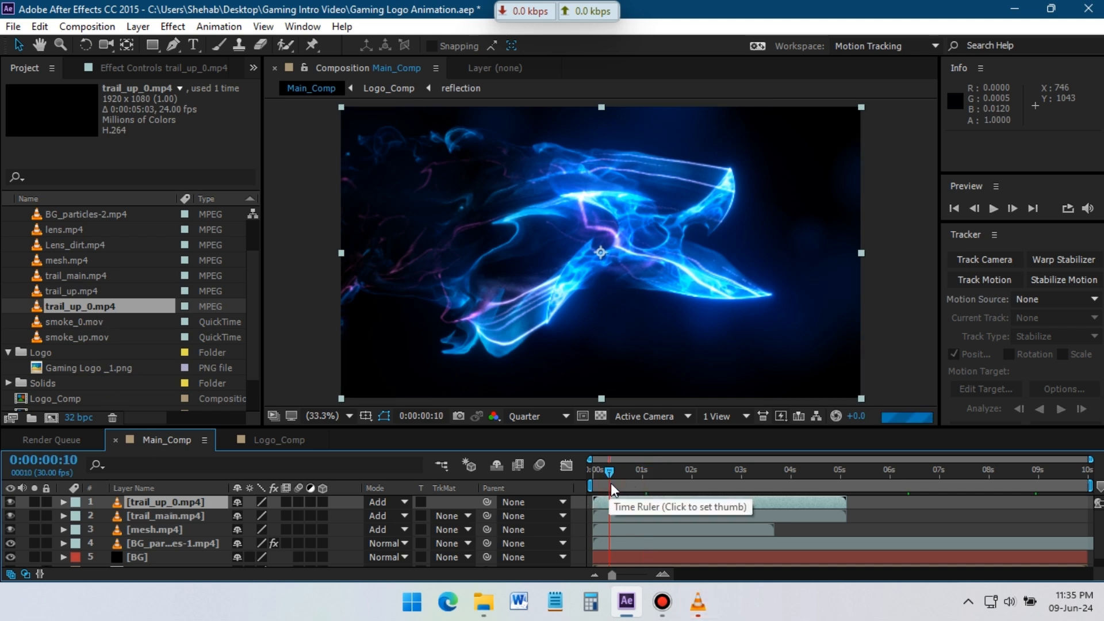
{"action": "left_click", "coordinate": [732, 485]}
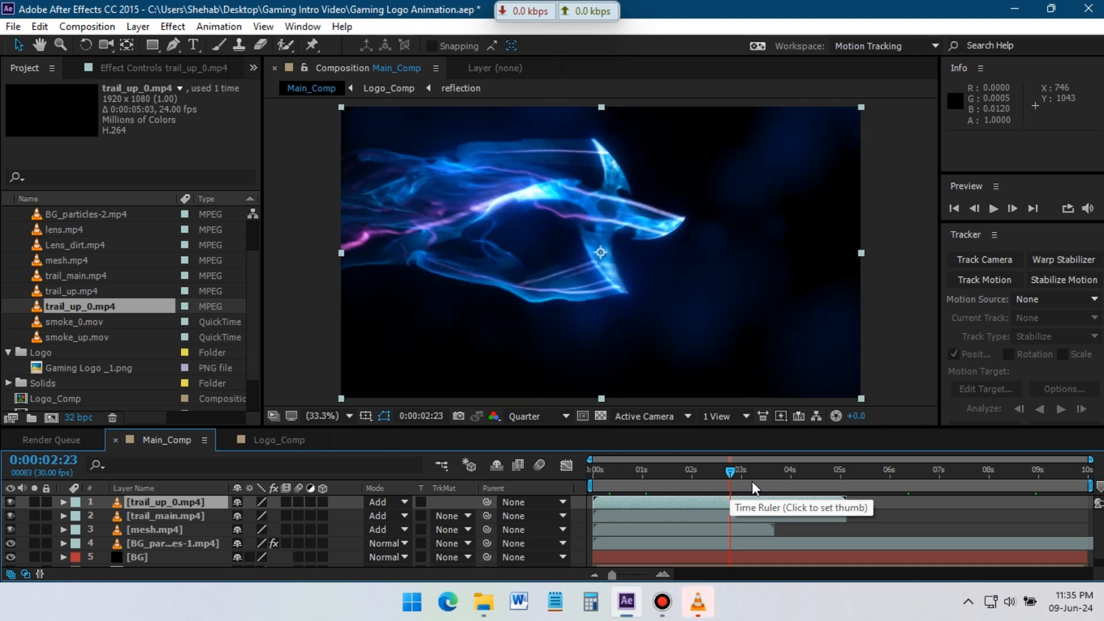
{"action": "mouse_move", "coordinate": [70, 428]}
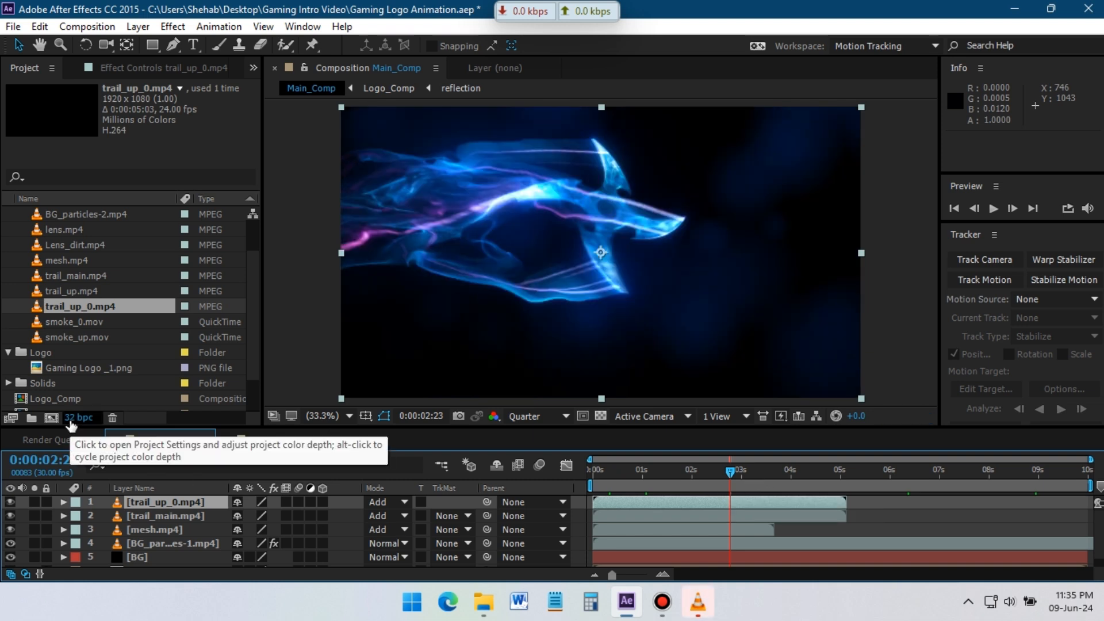
{"action": "left_click", "coordinate": [80, 417]}
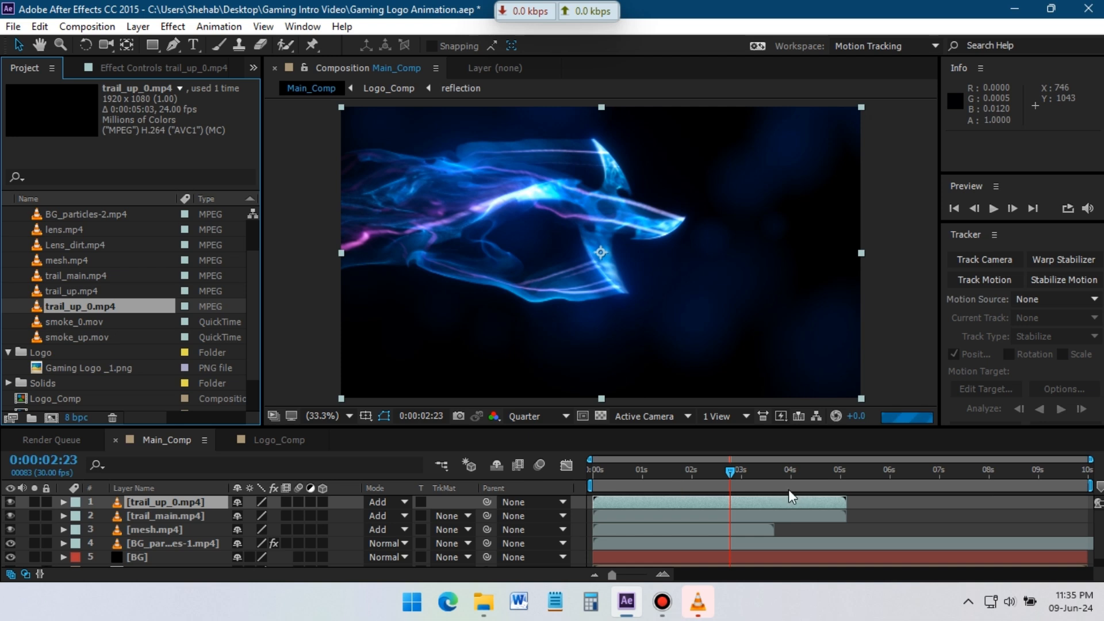
{"action": "left_click", "coordinate": [779, 485]}
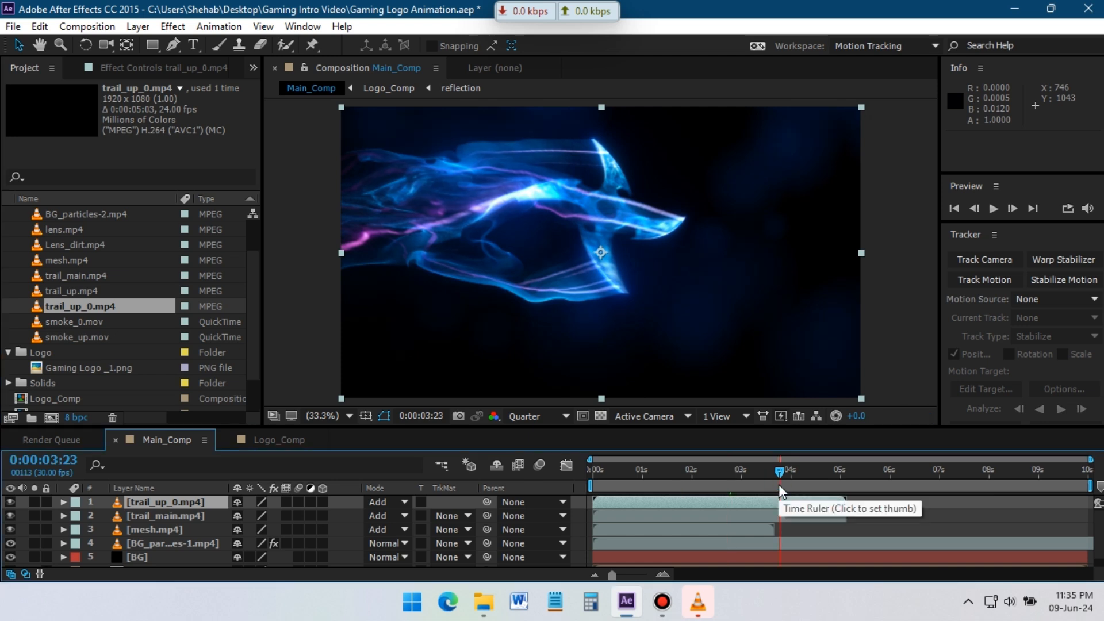
{"action": "left_click", "coordinate": [744, 485]}
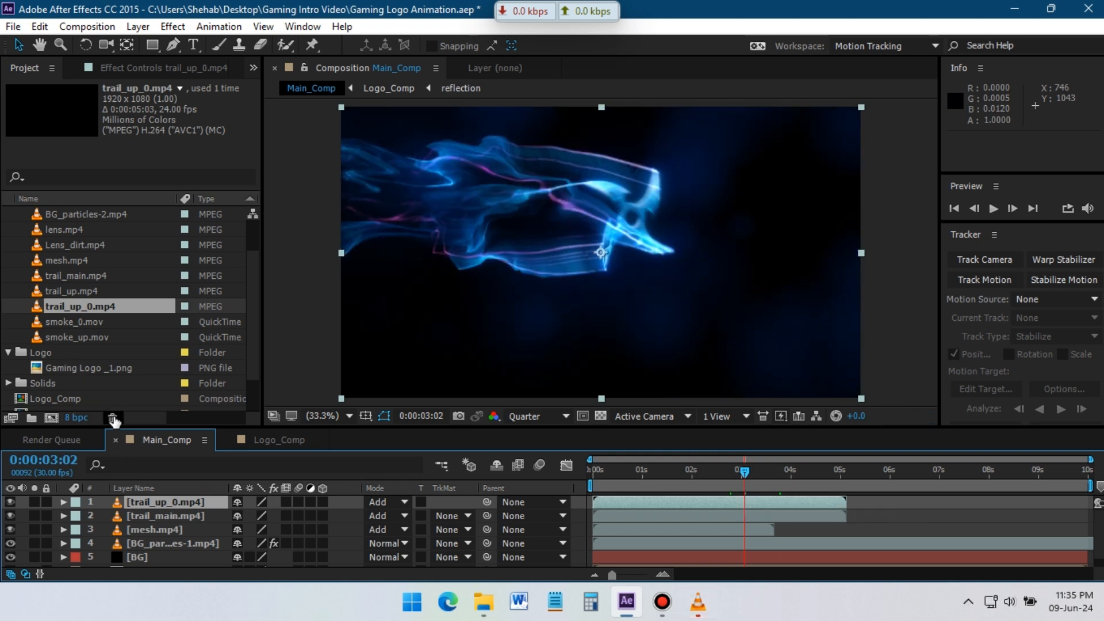
{"action": "mouse_move", "coordinate": [84, 322]}
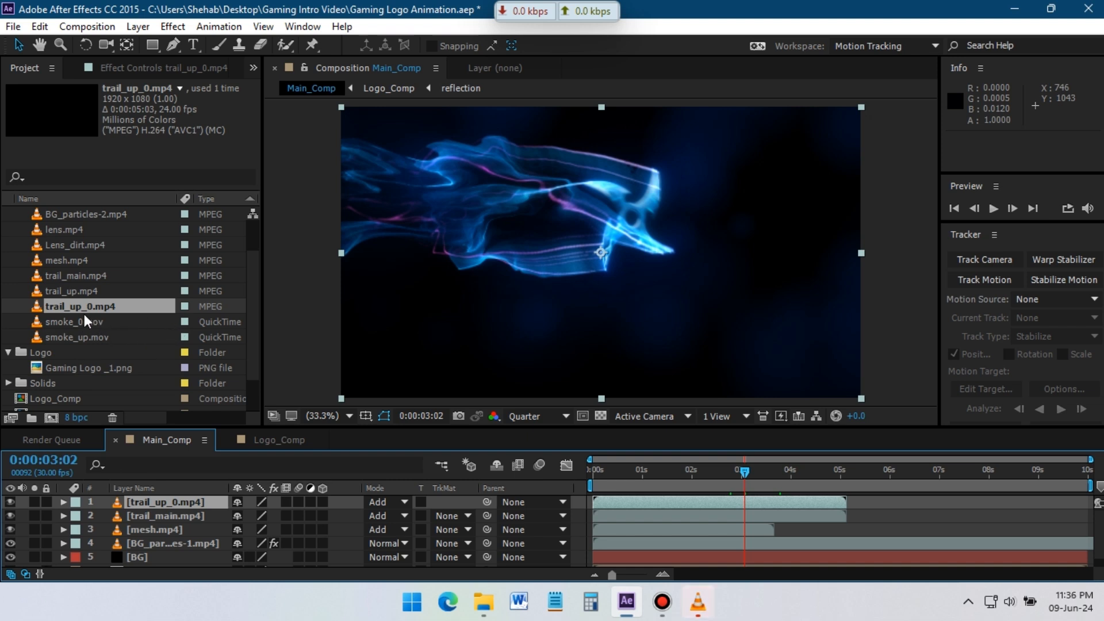
{"action": "mouse_move", "coordinate": [81, 281]}
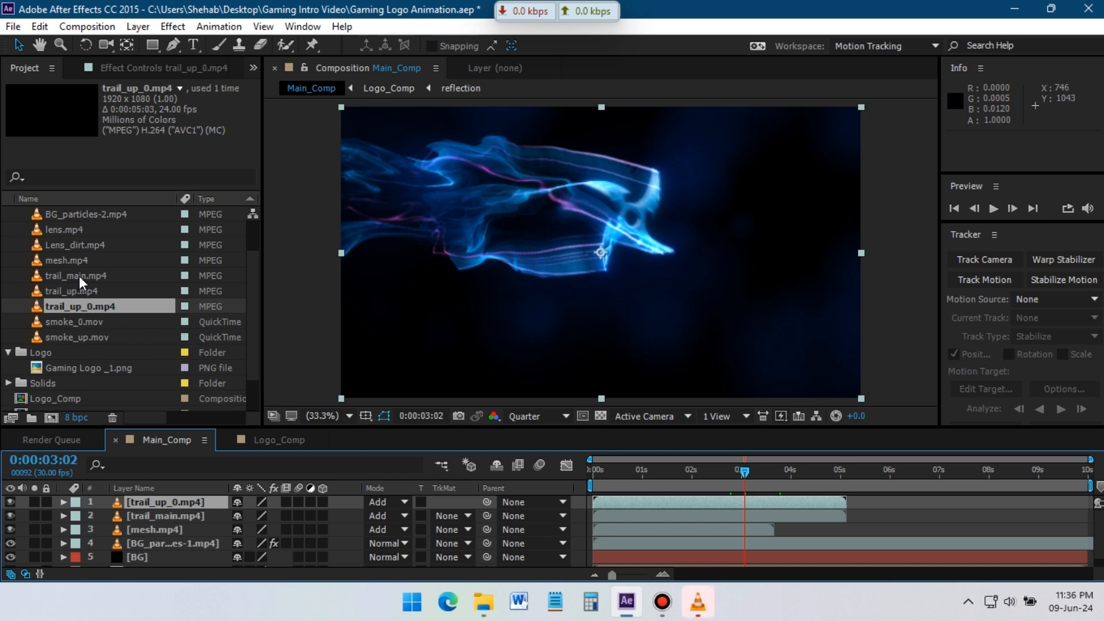
{"action": "left_click", "coordinate": [8, 214]}
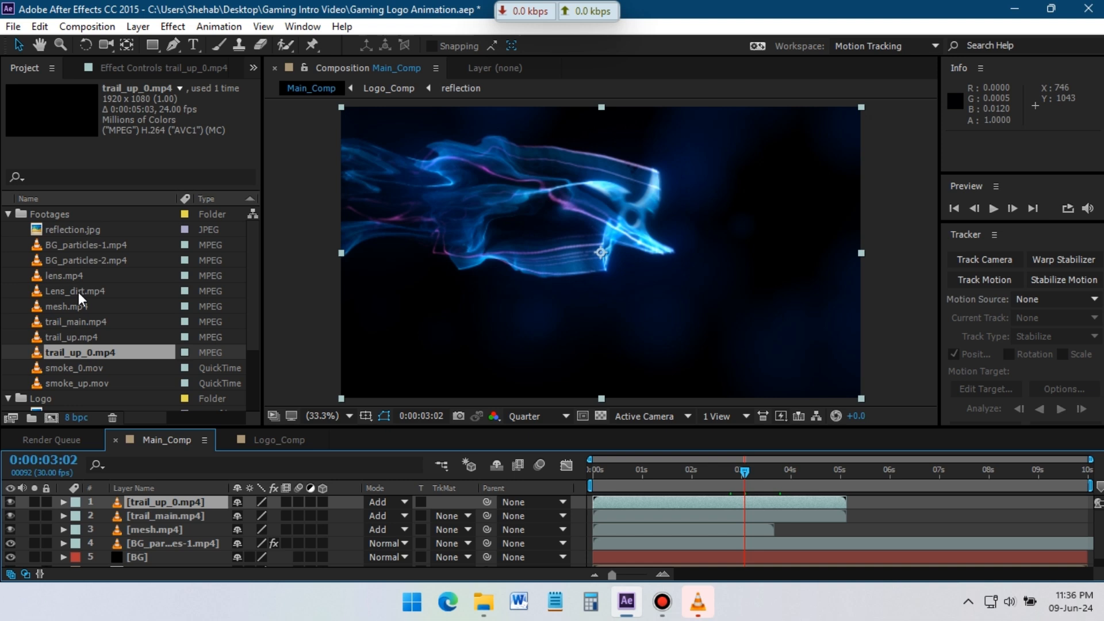
Step: Add smoke_0.mov on top in Add mode, starting near two seconds
{"action": "scroll", "scroll_direction": "down", "scroll_amount": 3}
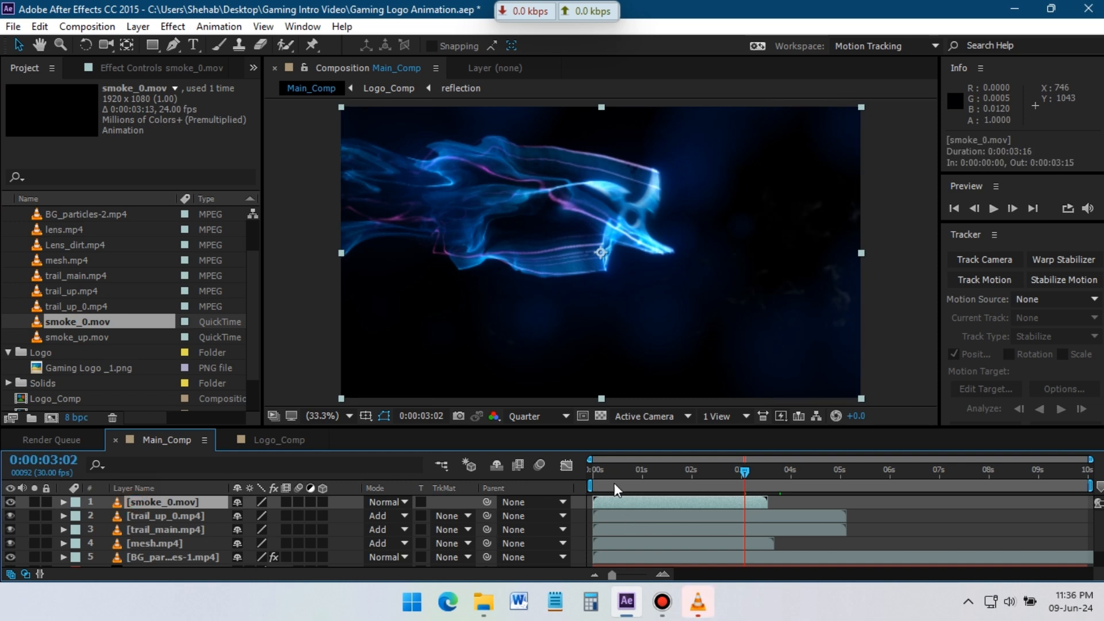
{"action": "left_click", "coordinate": [647, 469]}
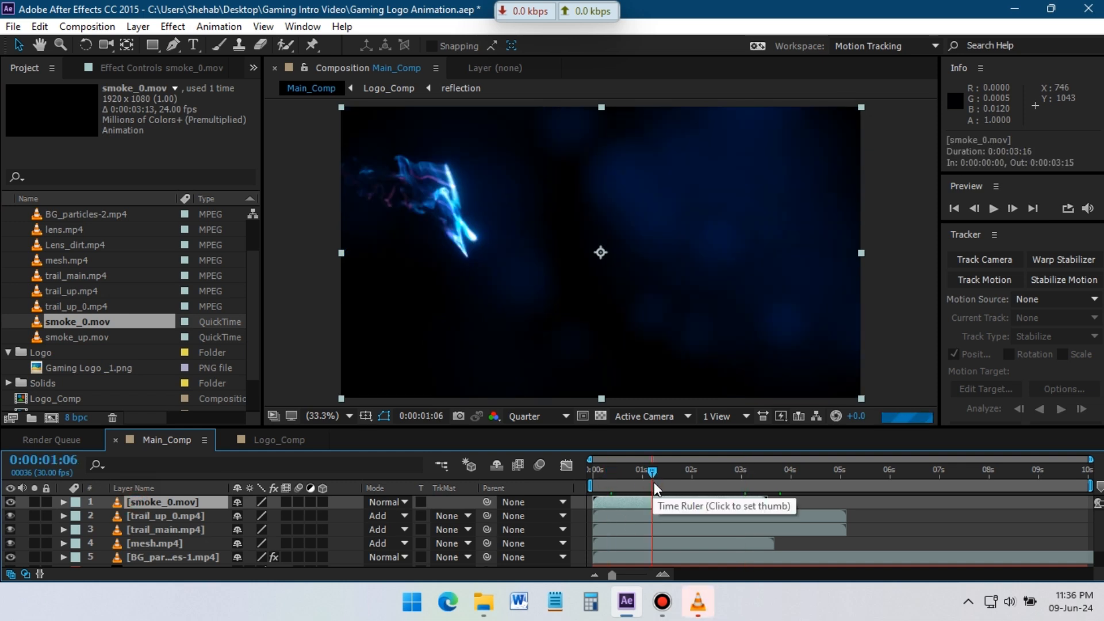
{"action": "left_click", "coordinate": [683, 469]}
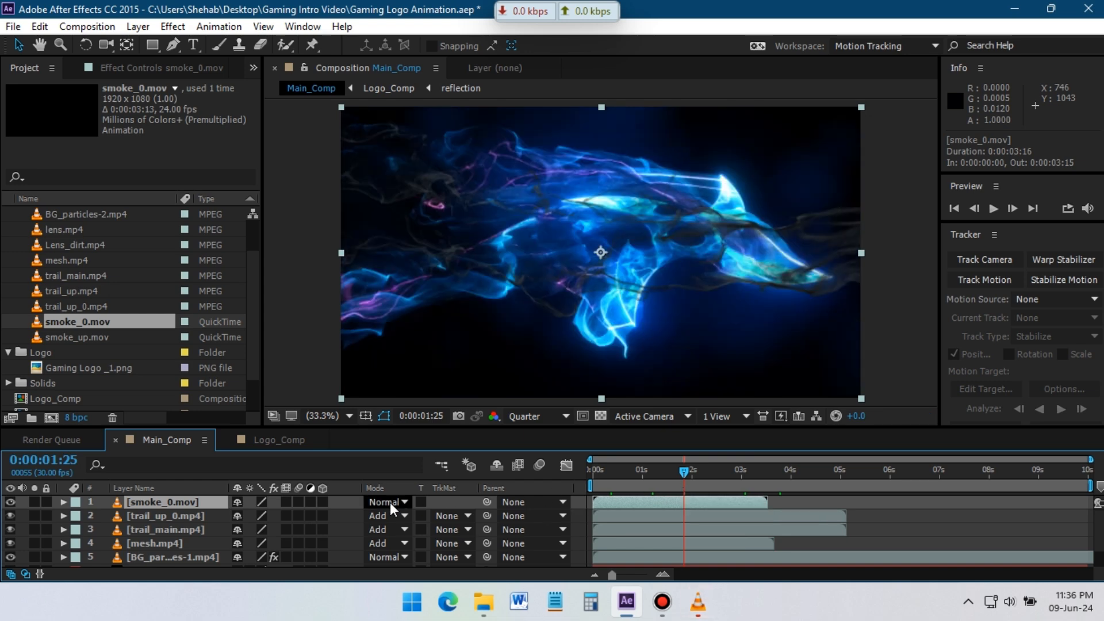
{"action": "left_click", "coordinate": [386, 501]}
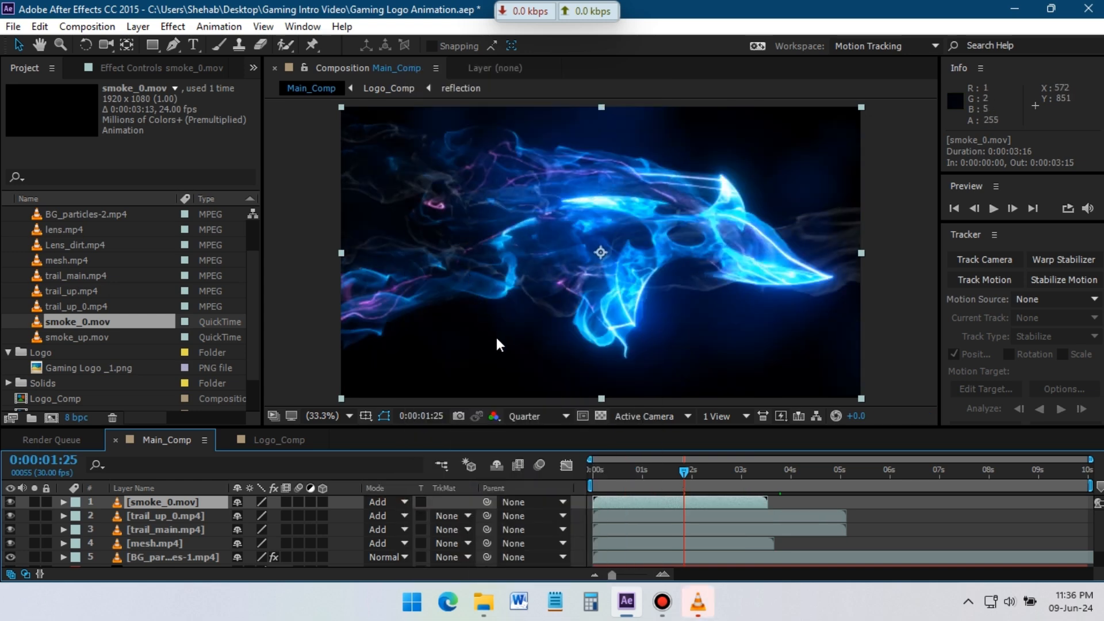
{"action": "left_click", "coordinate": [716, 486]}
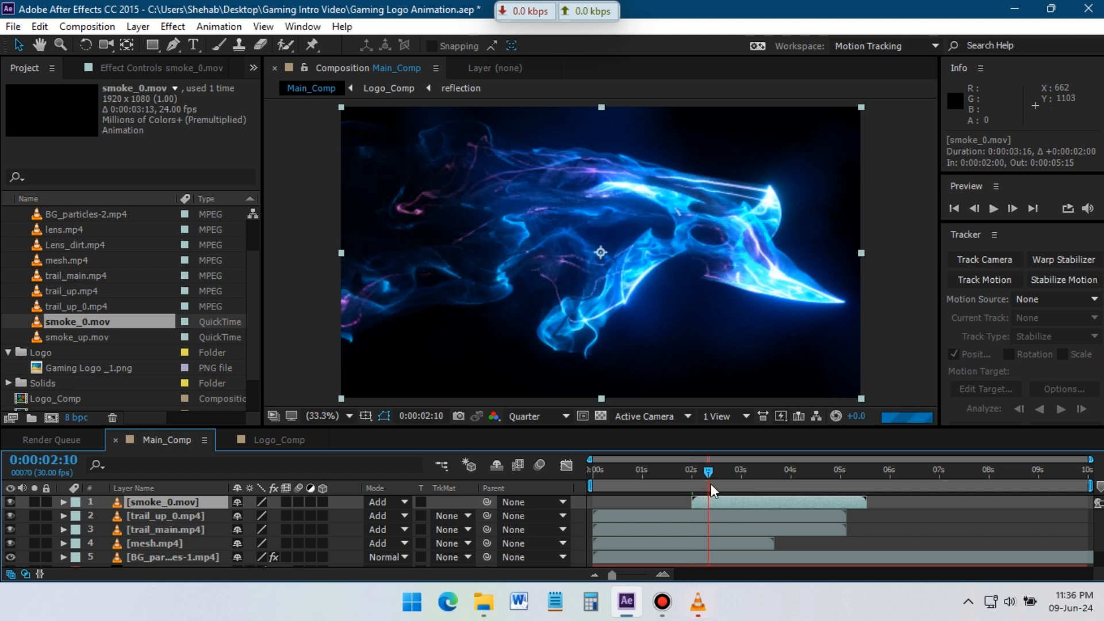
{"action": "mouse_move", "coordinate": [750, 485]}
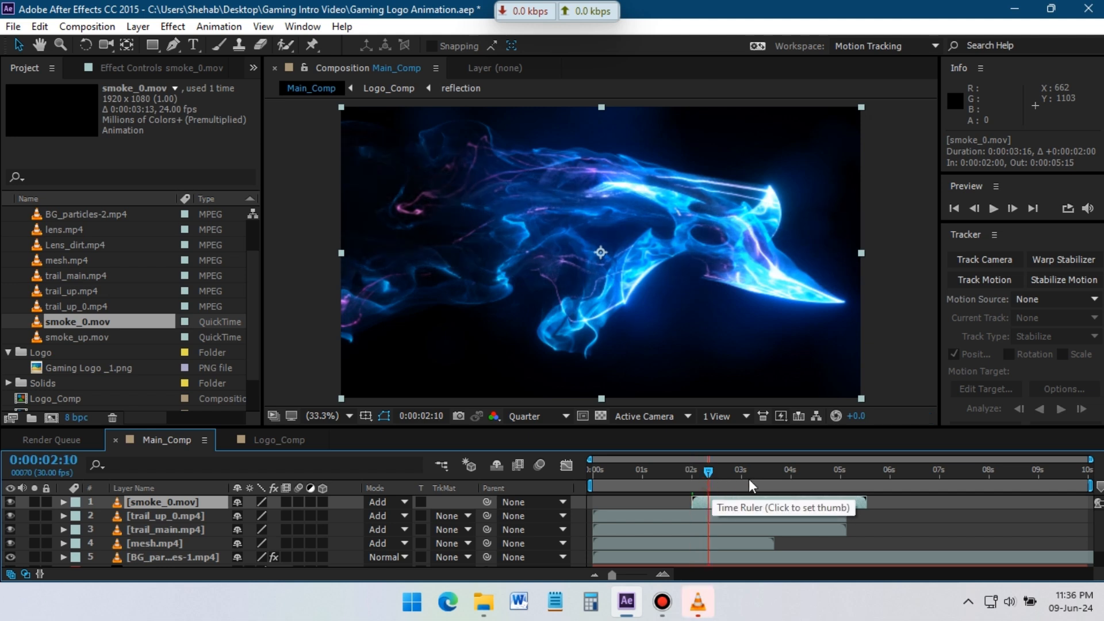
{"action": "left_click", "coordinate": [81, 337]}
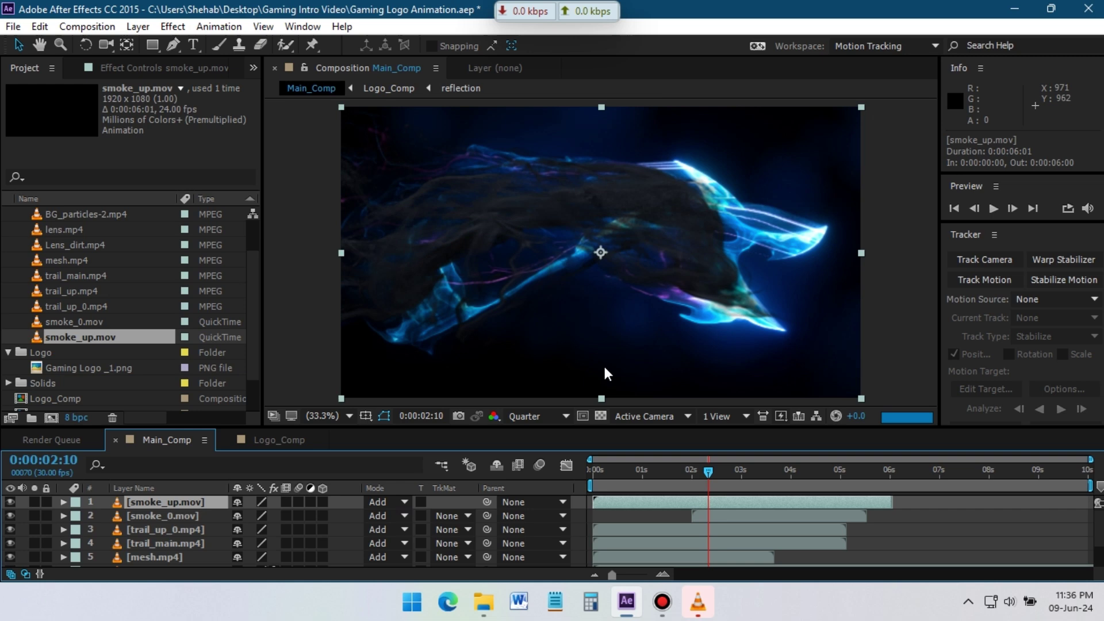
Step: Scrub through the first four seconds to check smoke_up.mov's timing
{"action": "left_click", "coordinate": [613, 485]}
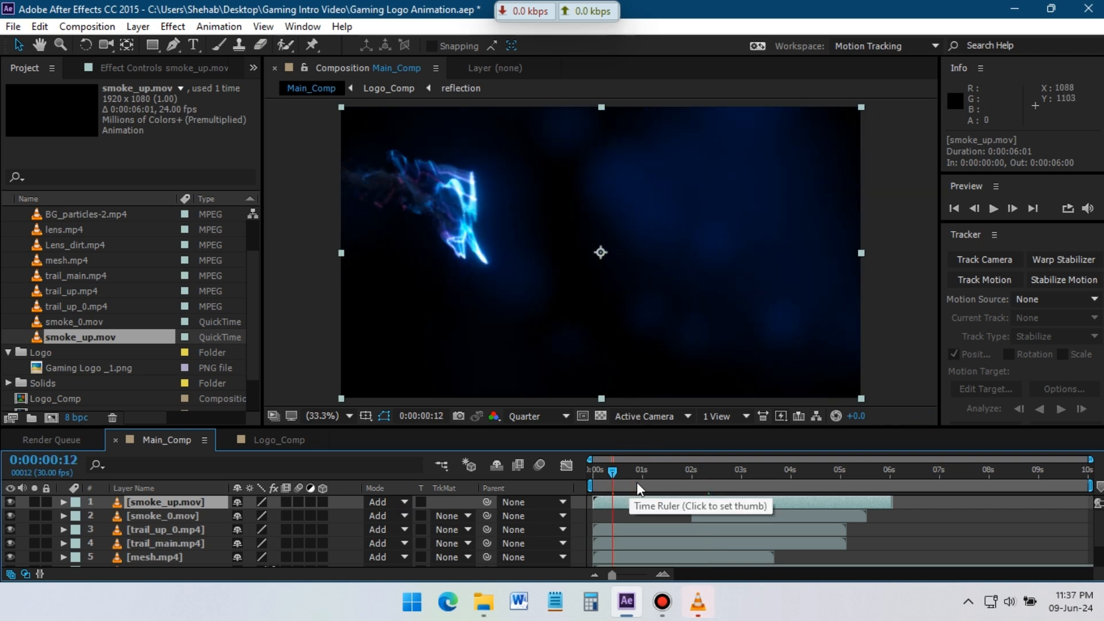
{"action": "left_click", "coordinate": [641, 469]}
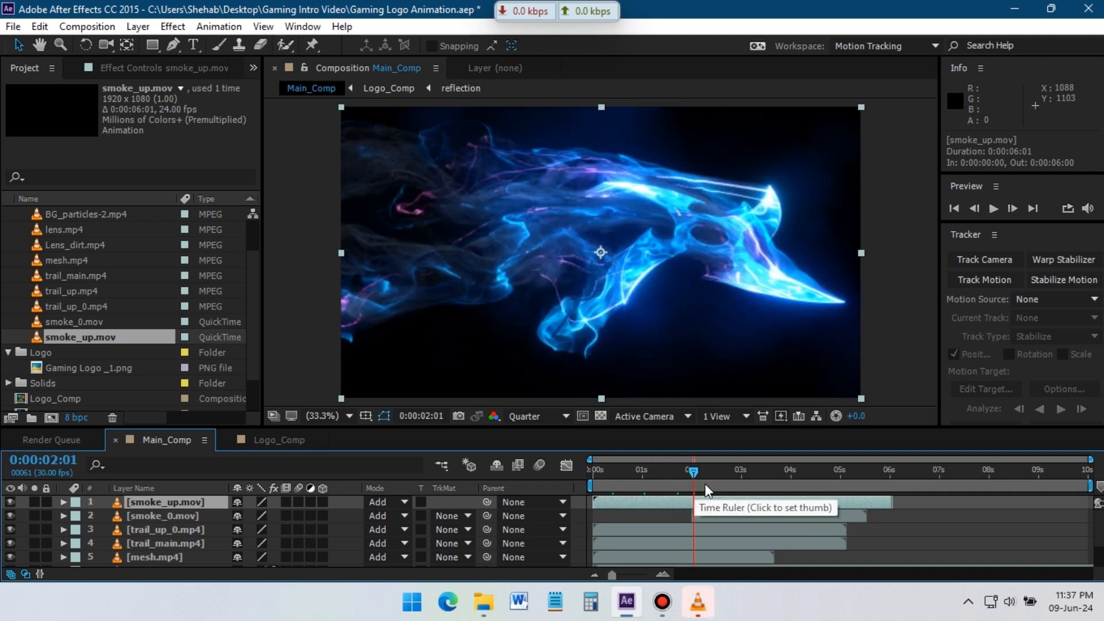
{"action": "left_click", "coordinate": [706, 471]}
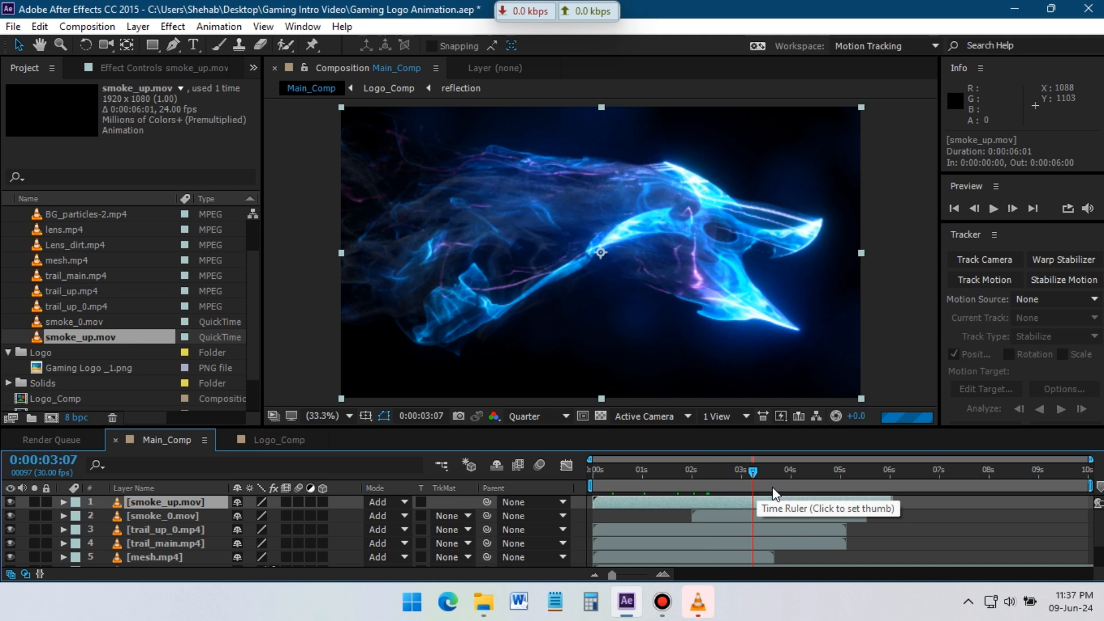
{"action": "left_click", "coordinate": [788, 485]}
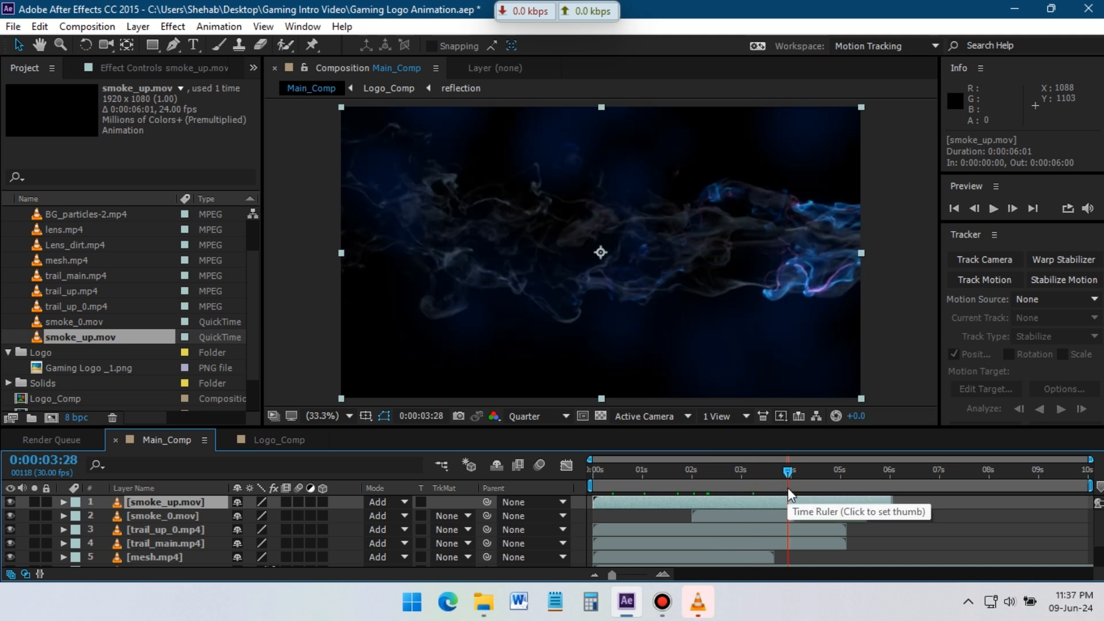
{"action": "left_click", "coordinate": [806, 469]}
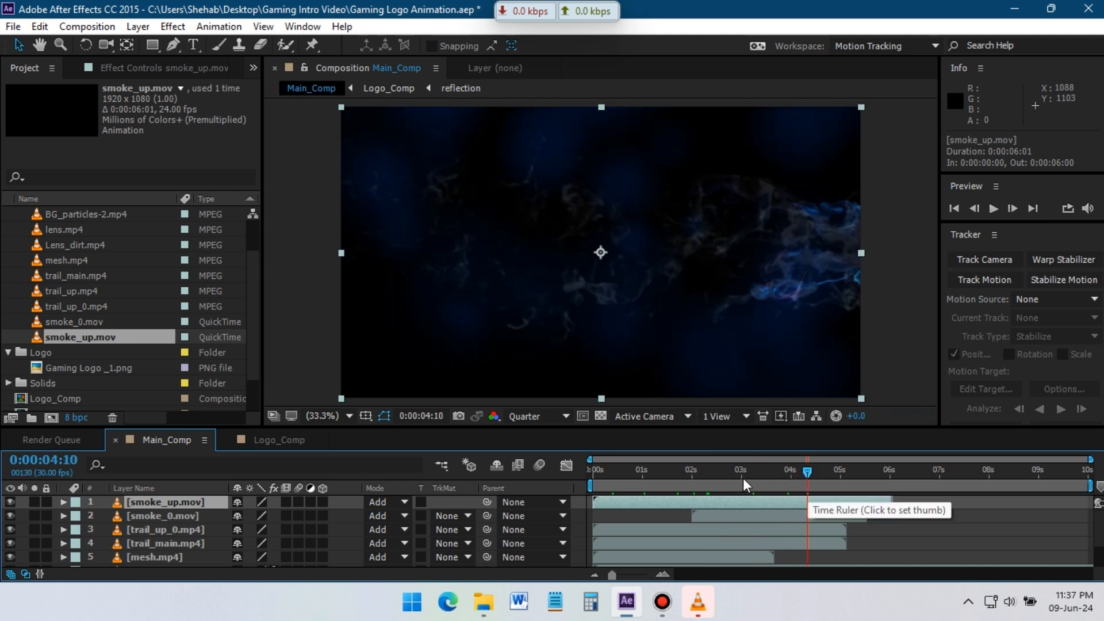
{"action": "left_click", "coordinate": [740, 471]}
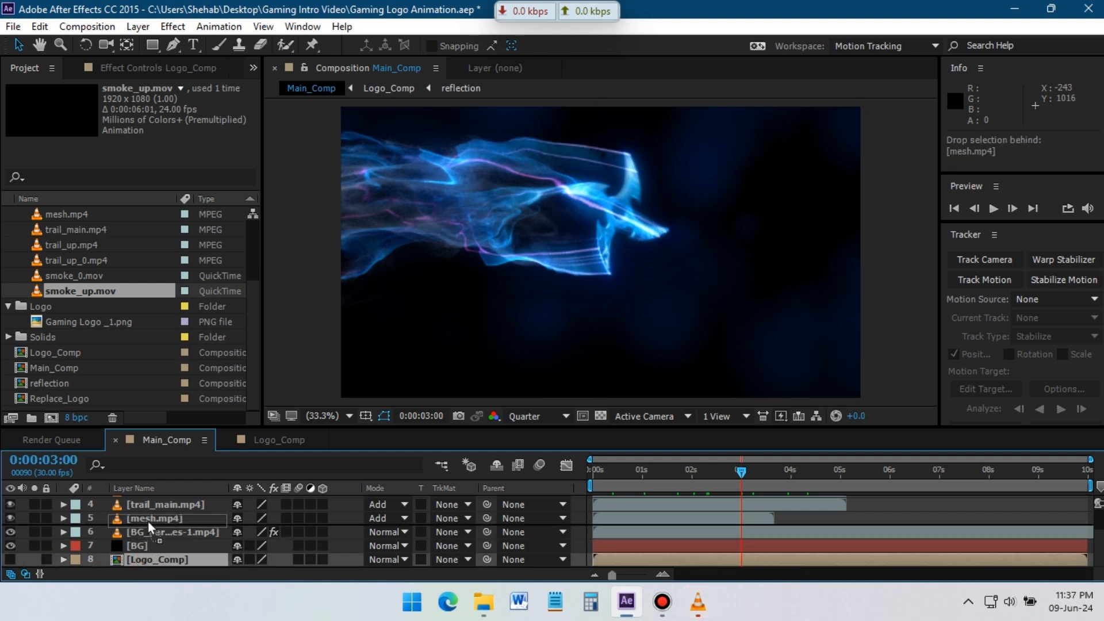
Step: Place Logo_Comp below mesh.mp4 from 3s and ease its Position slide from 2131 to 960
{"action": "left_click", "coordinate": [157, 532]}
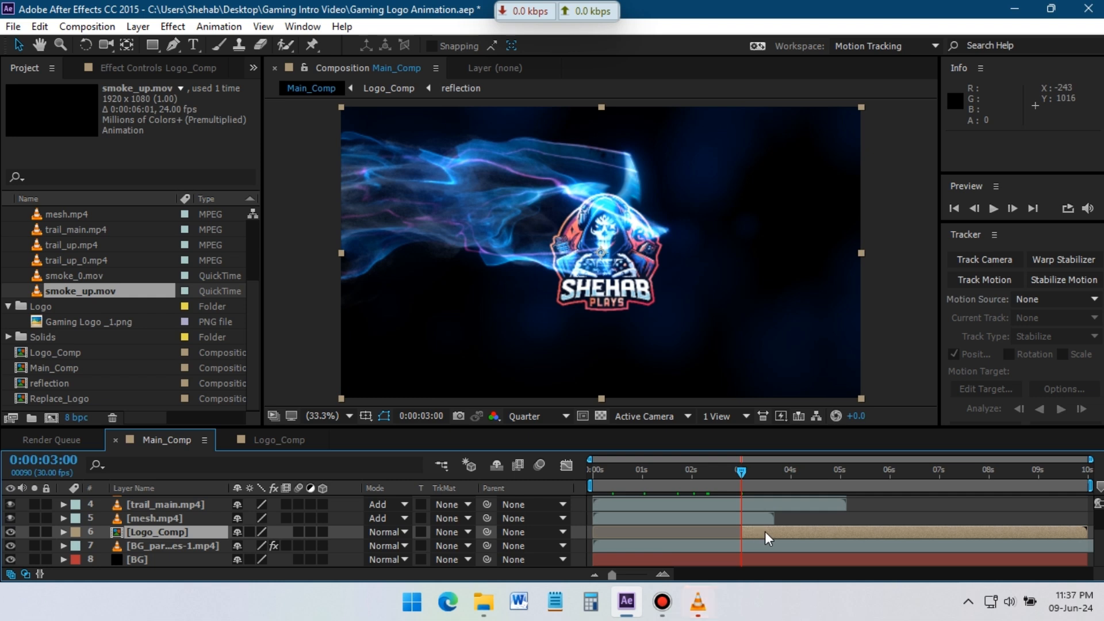
{"action": "mouse_move", "coordinate": [745, 522]}
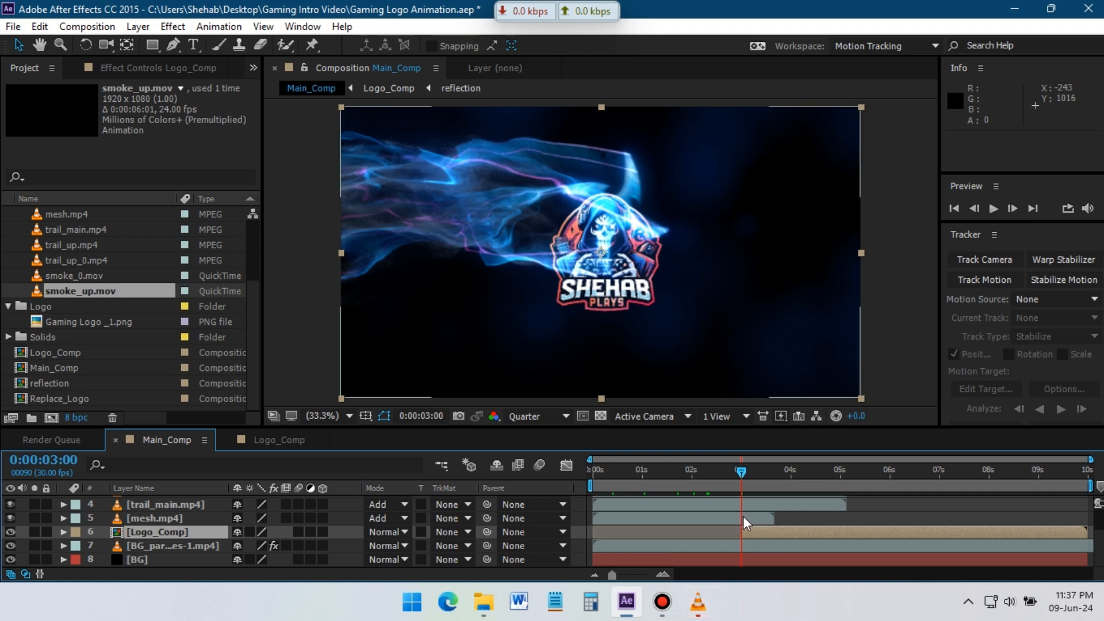
{"action": "mouse_move", "coordinate": [846, 485]}
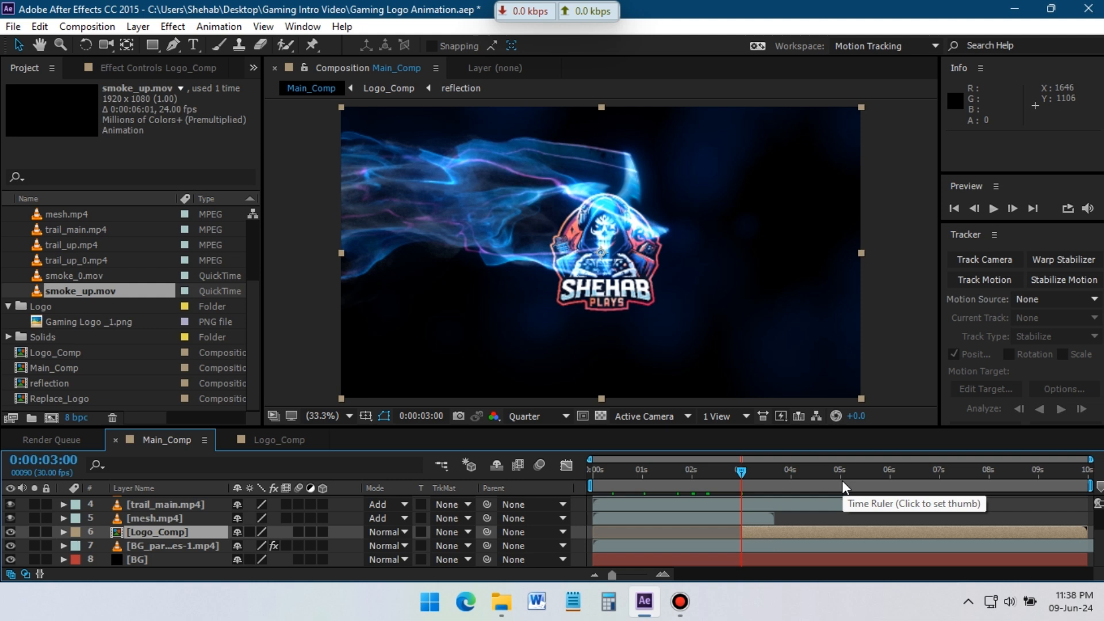
{"action": "left_click", "coordinate": [840, 485]}
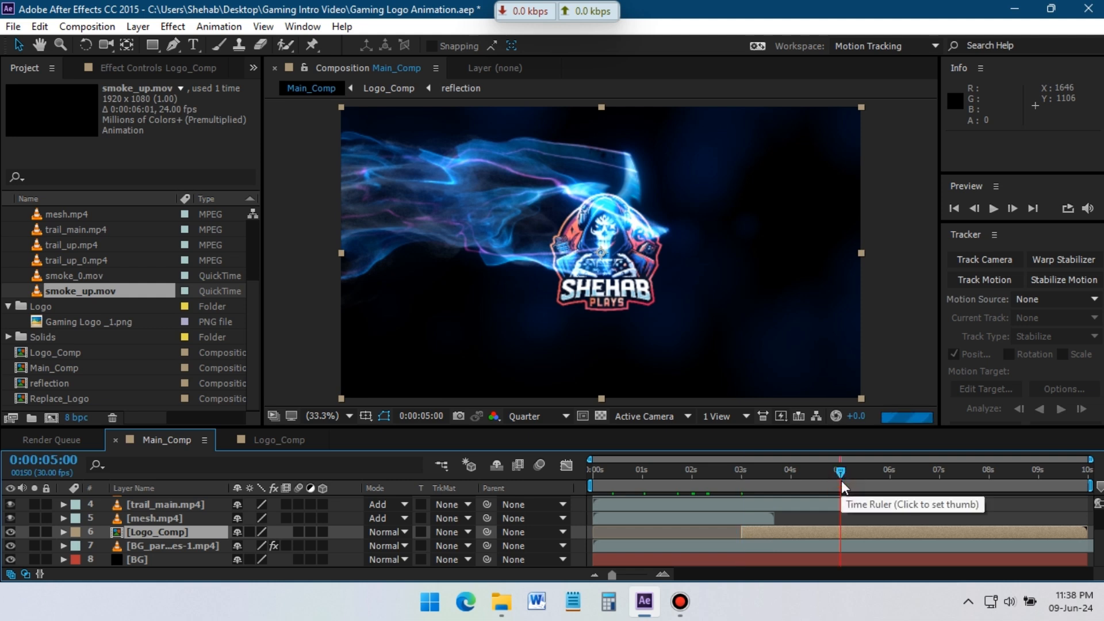
{"action": "left_click", "coordinate": [62, 532]}
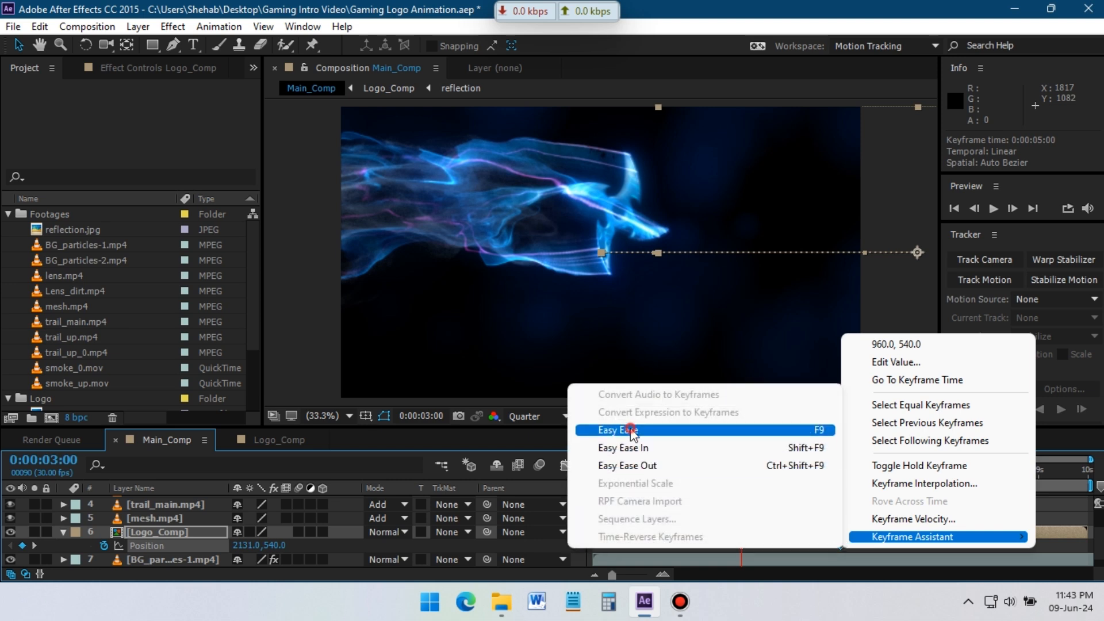
{"action": "left_click", "coordinate": [614, 430]}
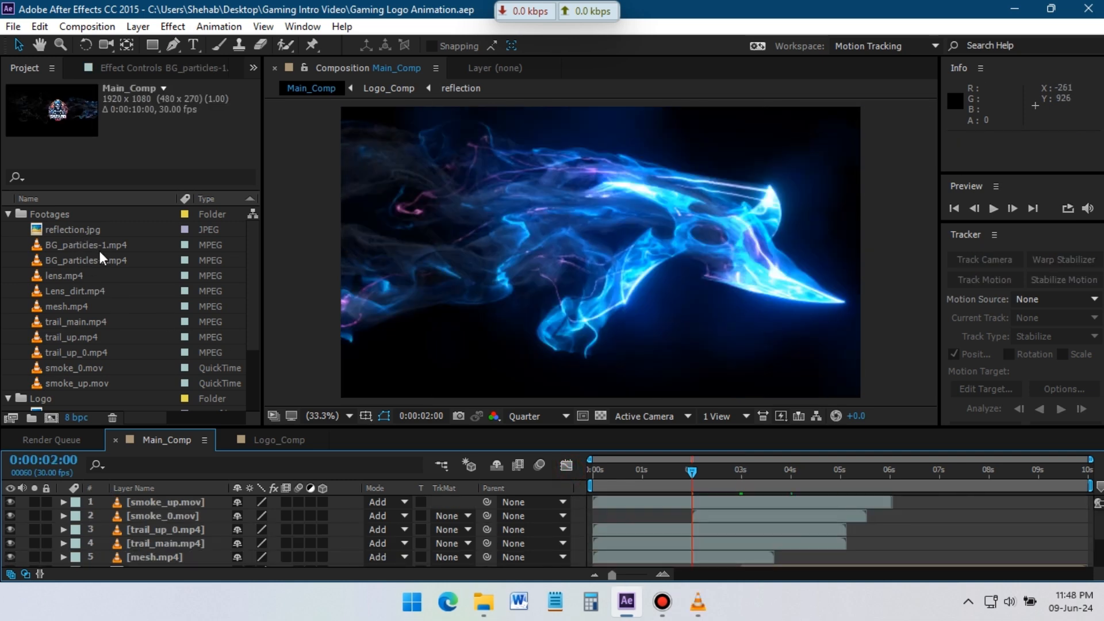
Step: Add Noise HLS to the BG layer via the effects search for 'no'
{"action": "left_click", "coordinate": [67, 274]}
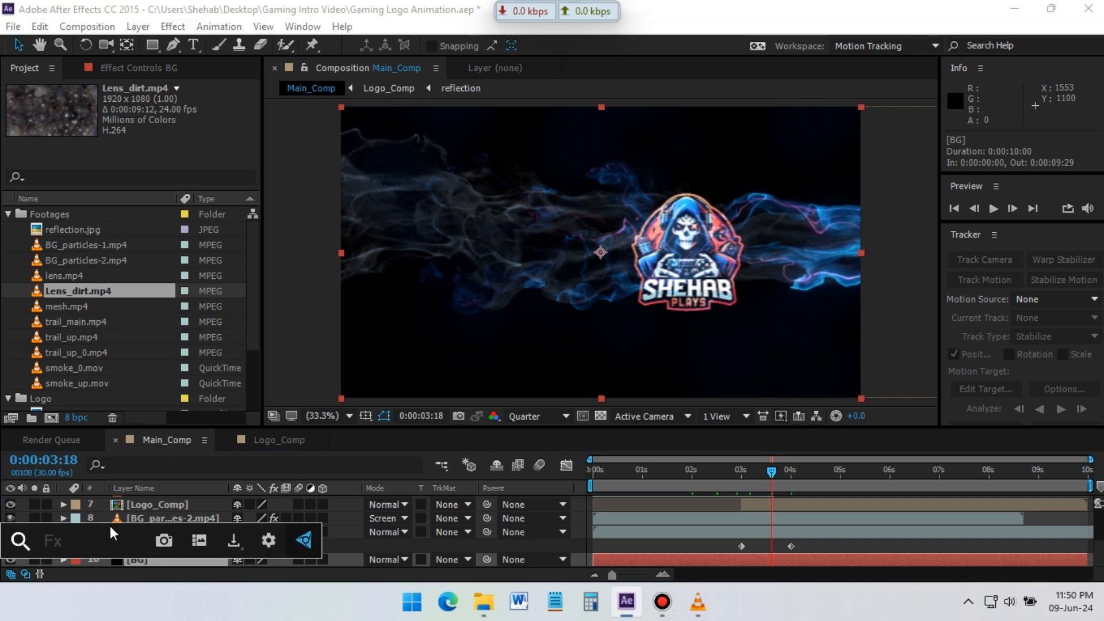
{"action": "type", "text": "no"}
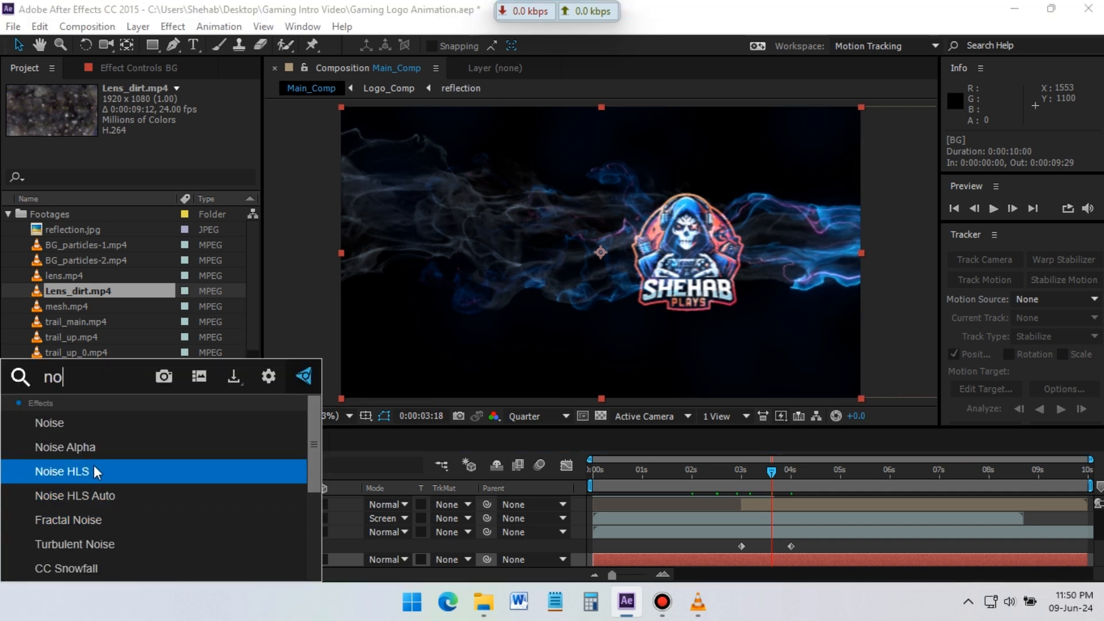
{"action": "double_click", "coordinate": [48, 422]}
{"action": "type", "text": "Render_t"}
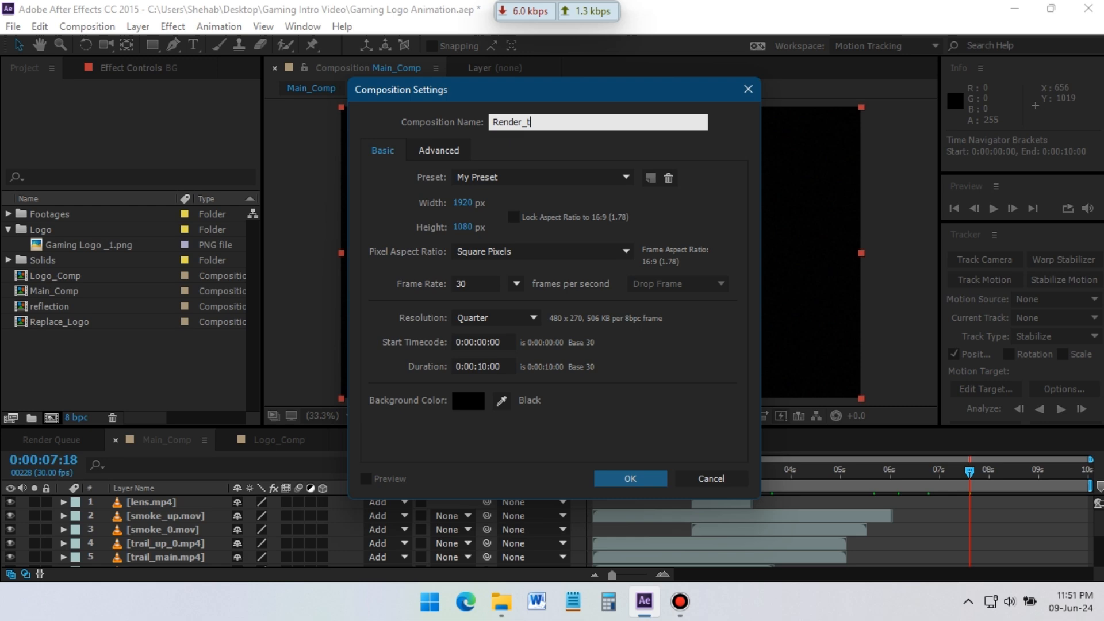
Step: Create Render_this (1920×1080, 30fps, 10s) with Main_Comp and file ninja SFX.wav in an Audio folder
{"action": "left_click", "coordinate": [628, 479]}
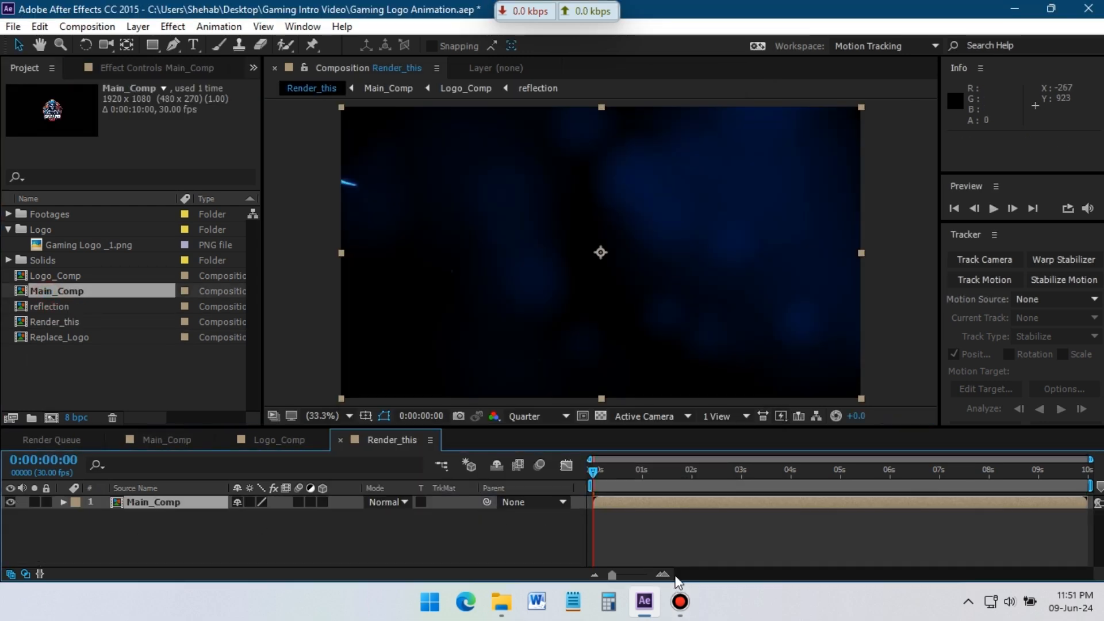
{"action": "left_click", "coordinate": [500, 601]}
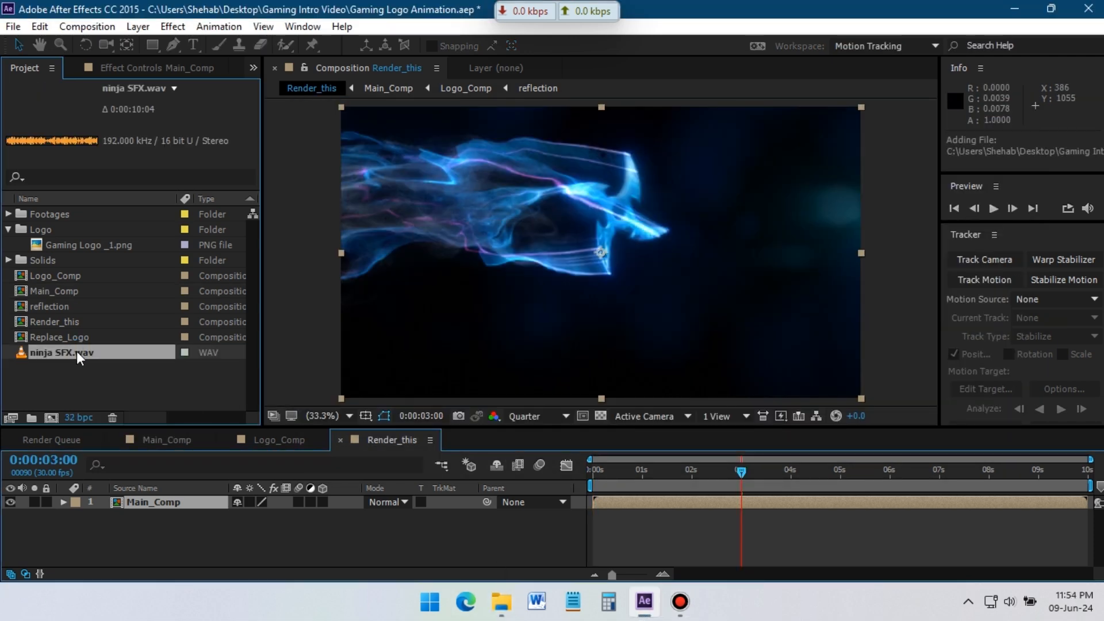
{"action": "left_click", "coordinate": [27, 417]}
{"action": "type", "text": "Audio"}
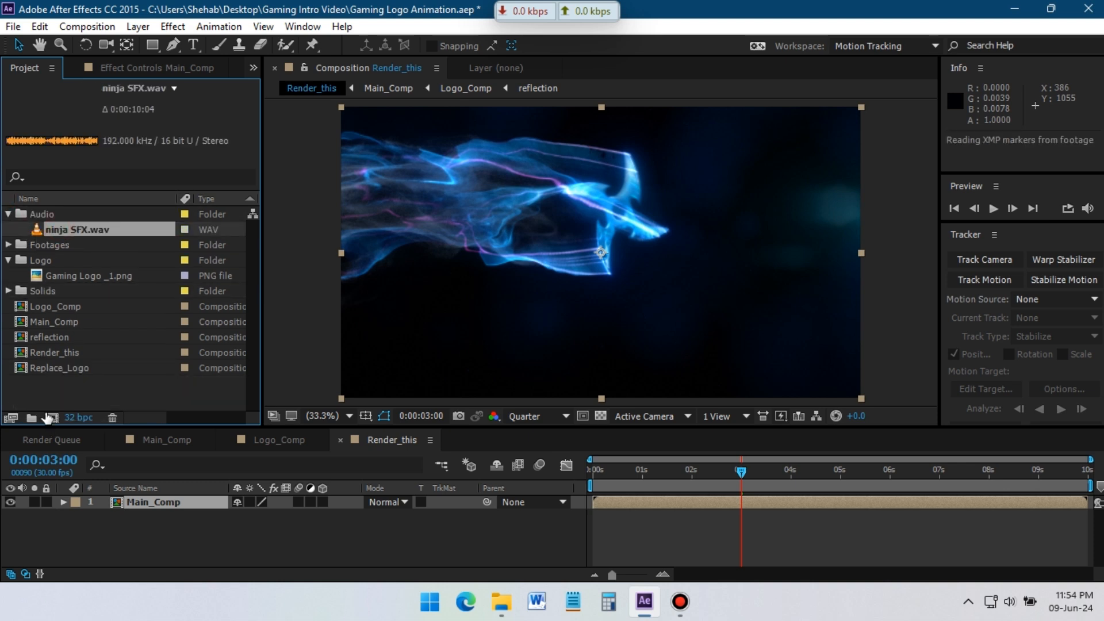
{"action": "right_click", "coordinate": [65, 229]}
{"action": "type", "text": "Replace_music"}
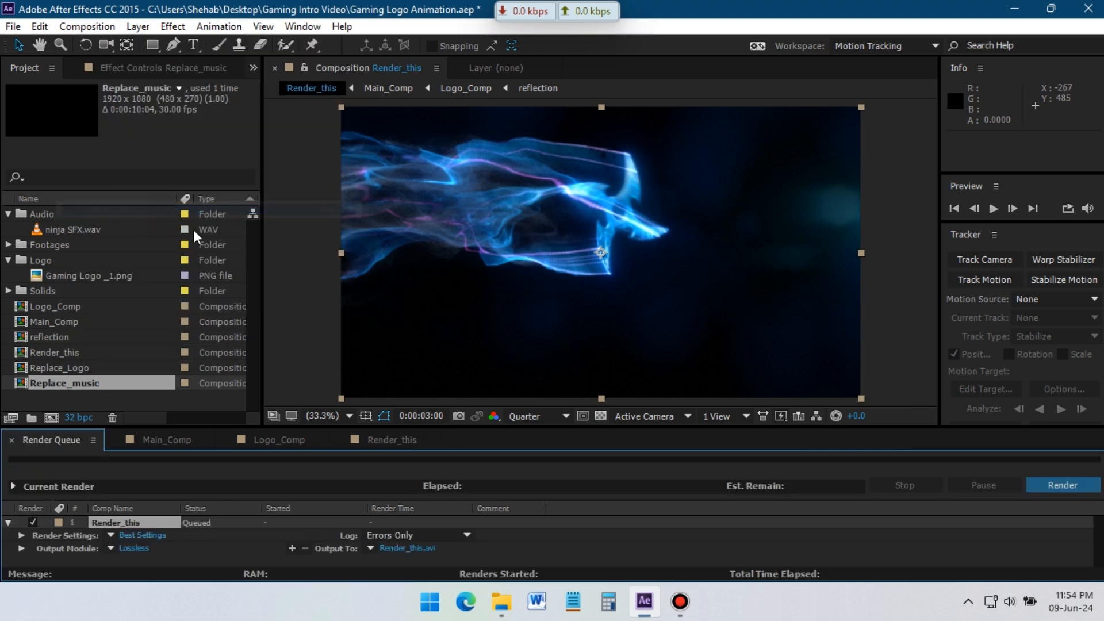
Step: Set AfterCodecs MP4 output with audio on, saved as Gaming Logo Animation-2.mp4
{"action": "left_click", "coordinate": [135, 547]}
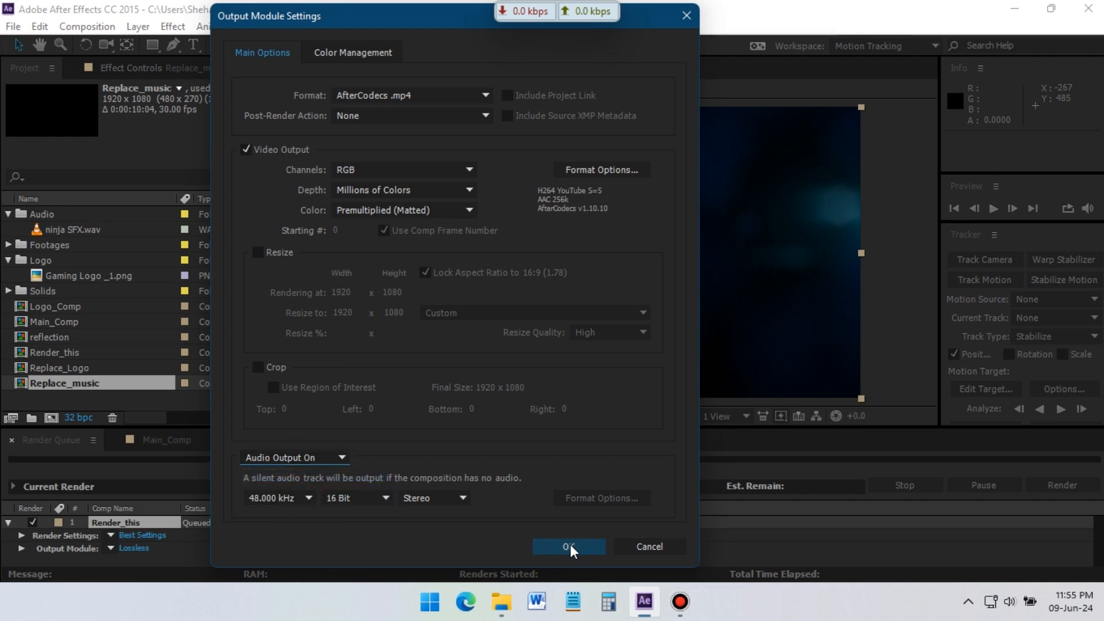
{"action": "left_click", "coordinate": [567, 546]}
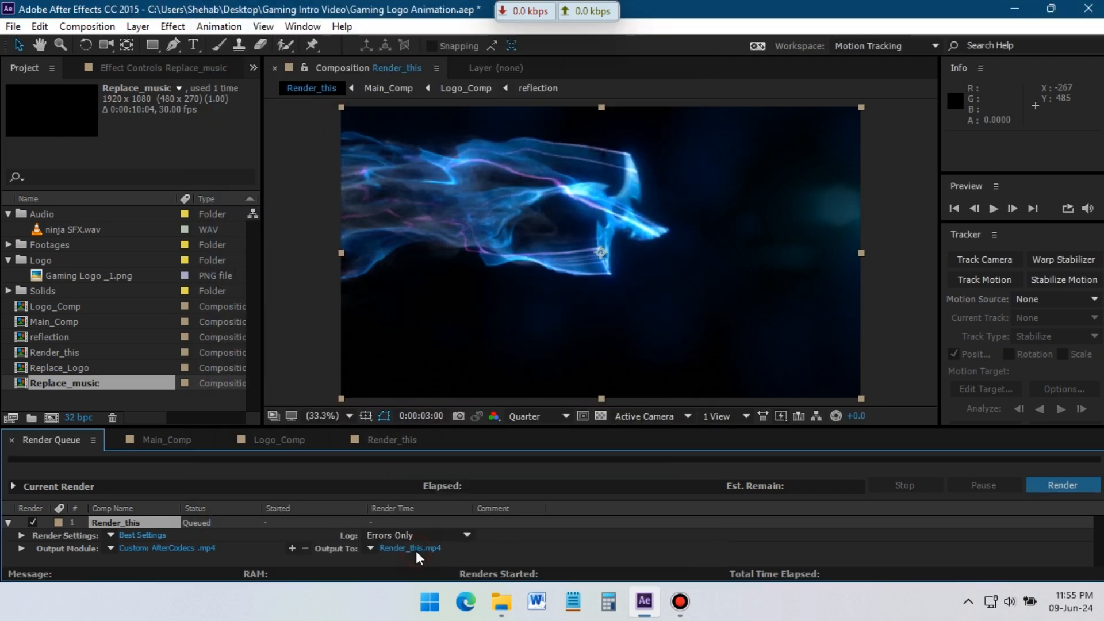
{"action": "left_click", "coordinate": [410, 547]}
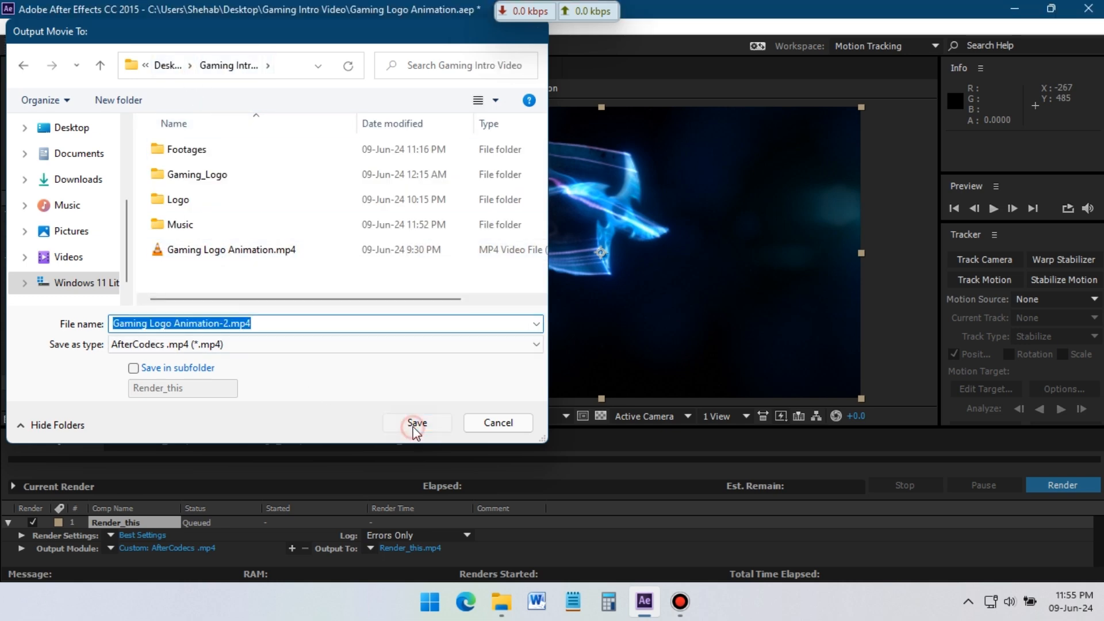
{"action": "left_click", "coordinate": [417, 423]}
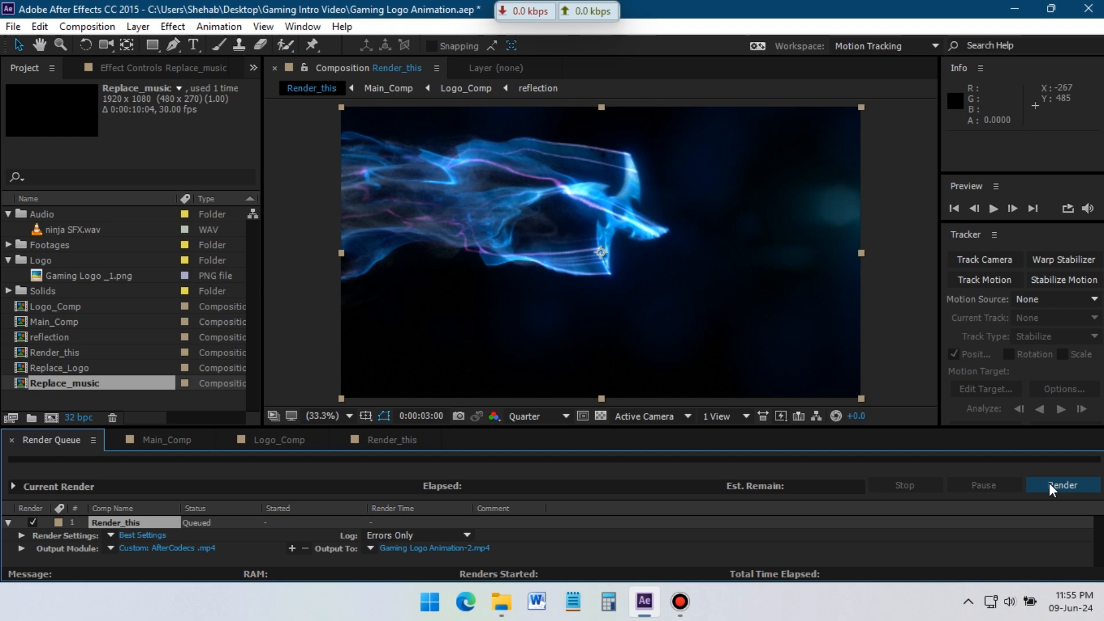
{"action": "mouse_move", "coordinate": [811, 469]}
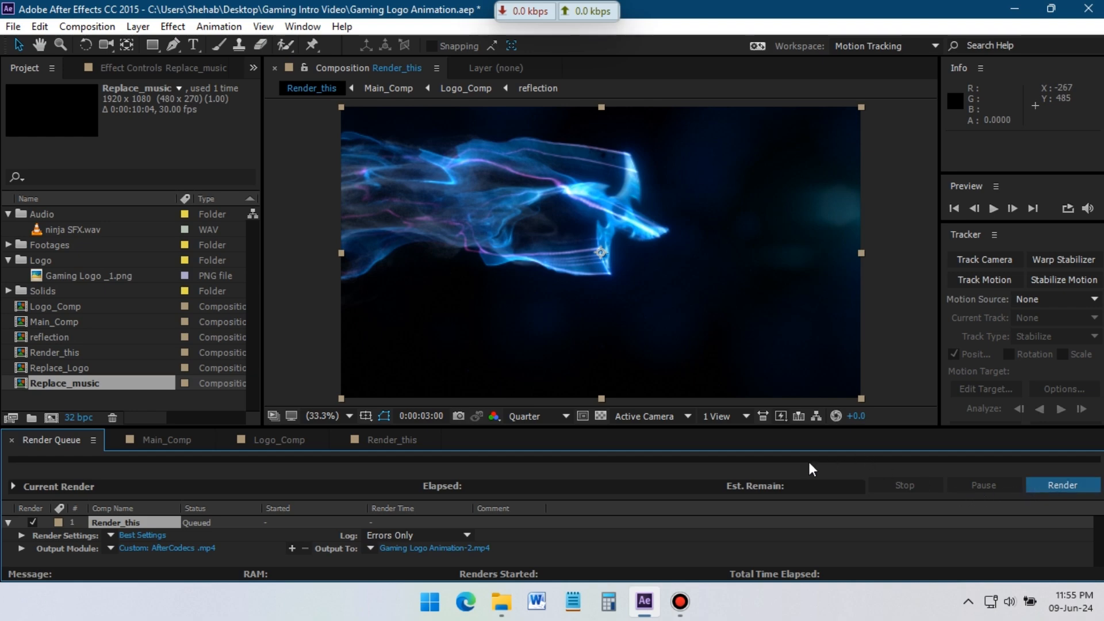